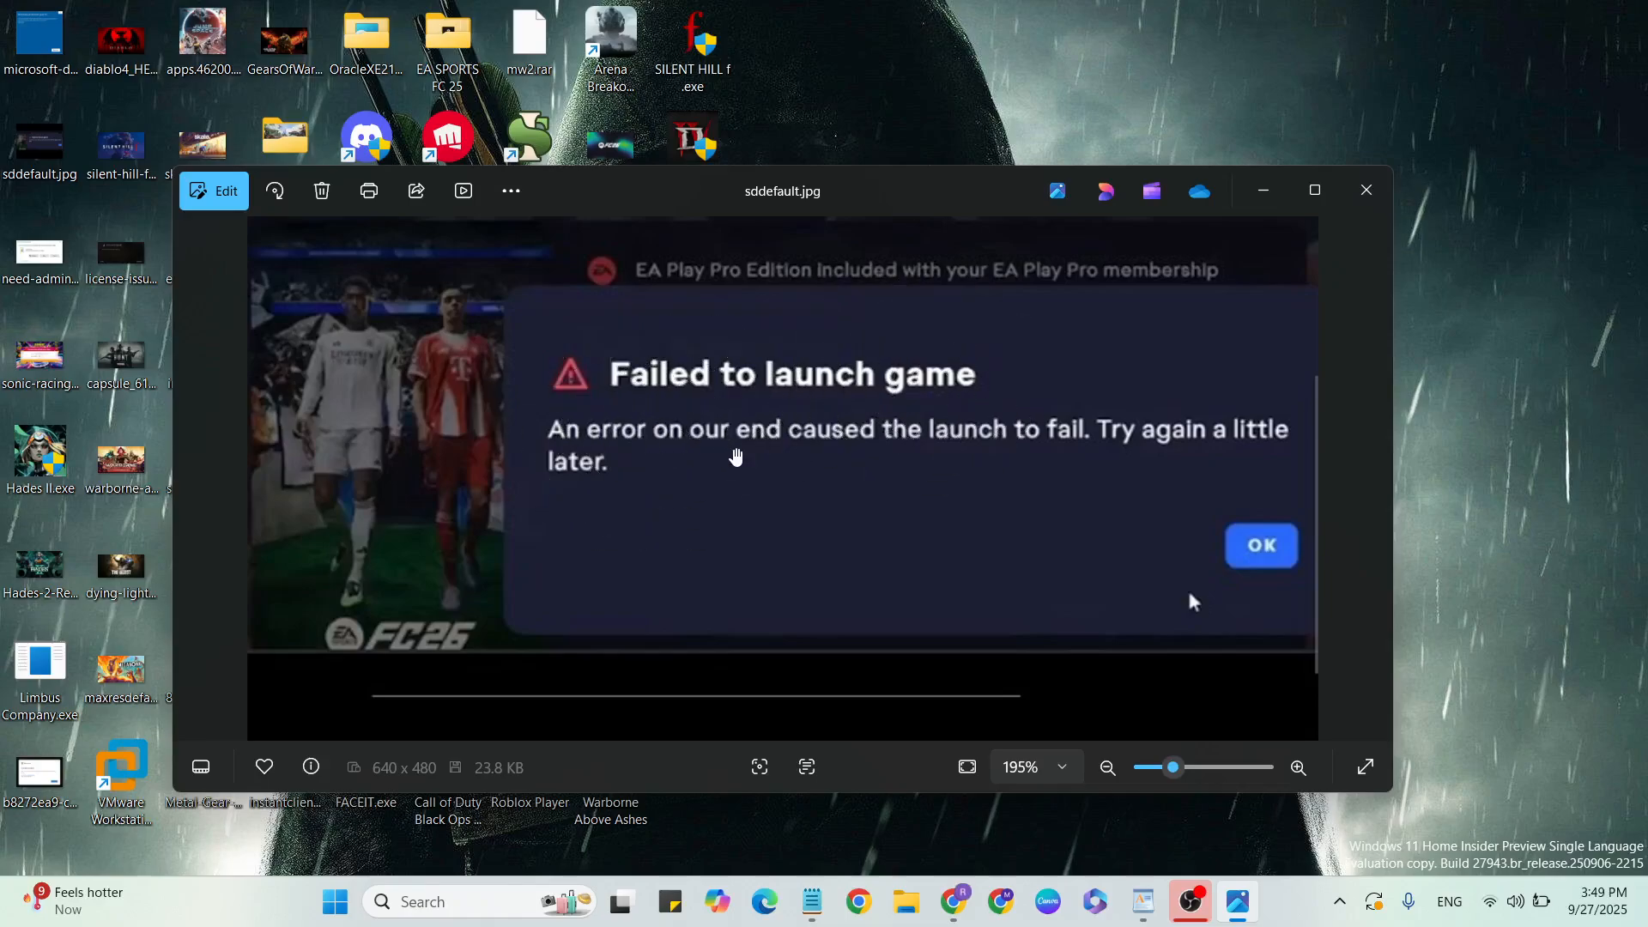
mouse_move(360, 587)
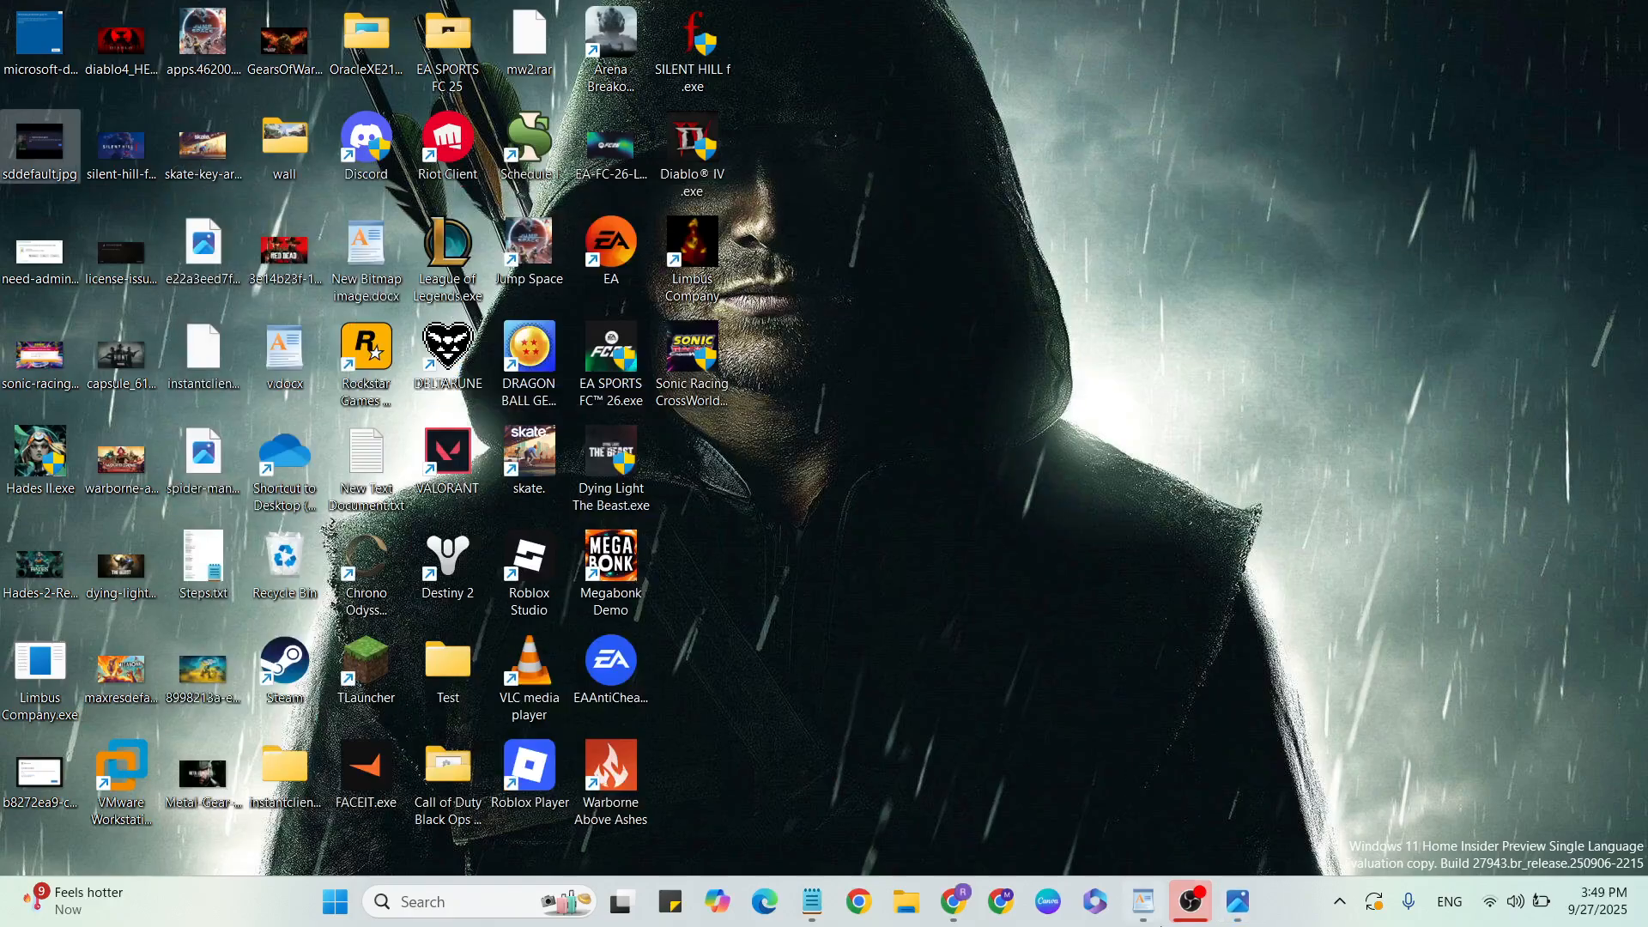
- Open v.docx from the desktop in WordPad and read through the EA FC 26 fix notes
double_click(284, 346)
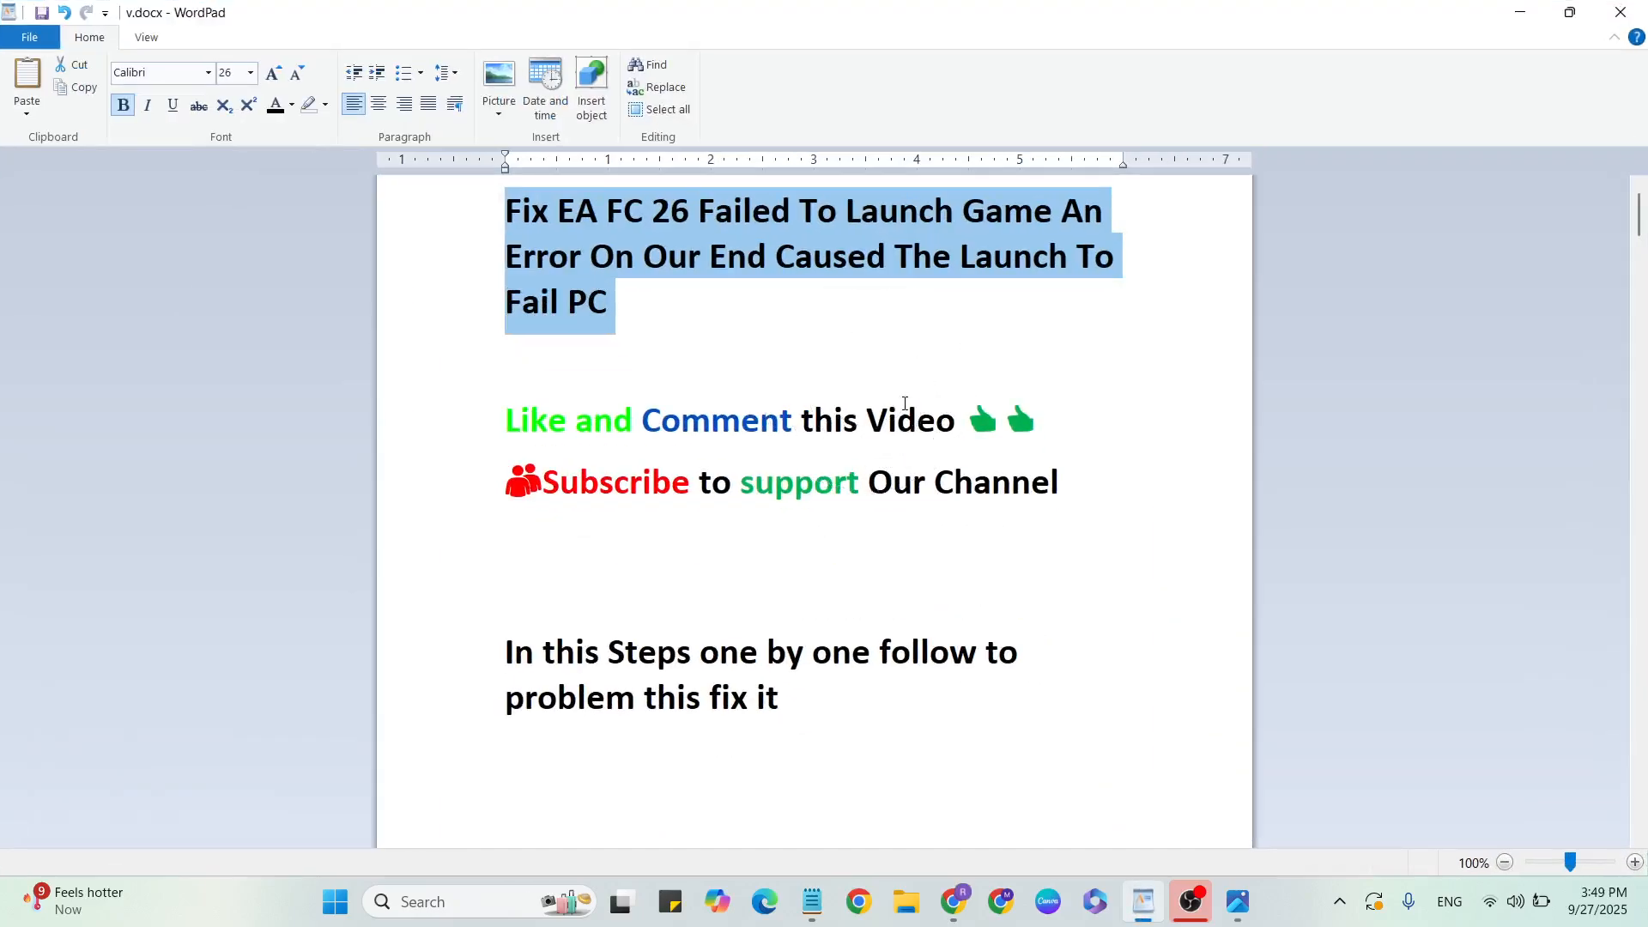
mouse_move(881, 436)
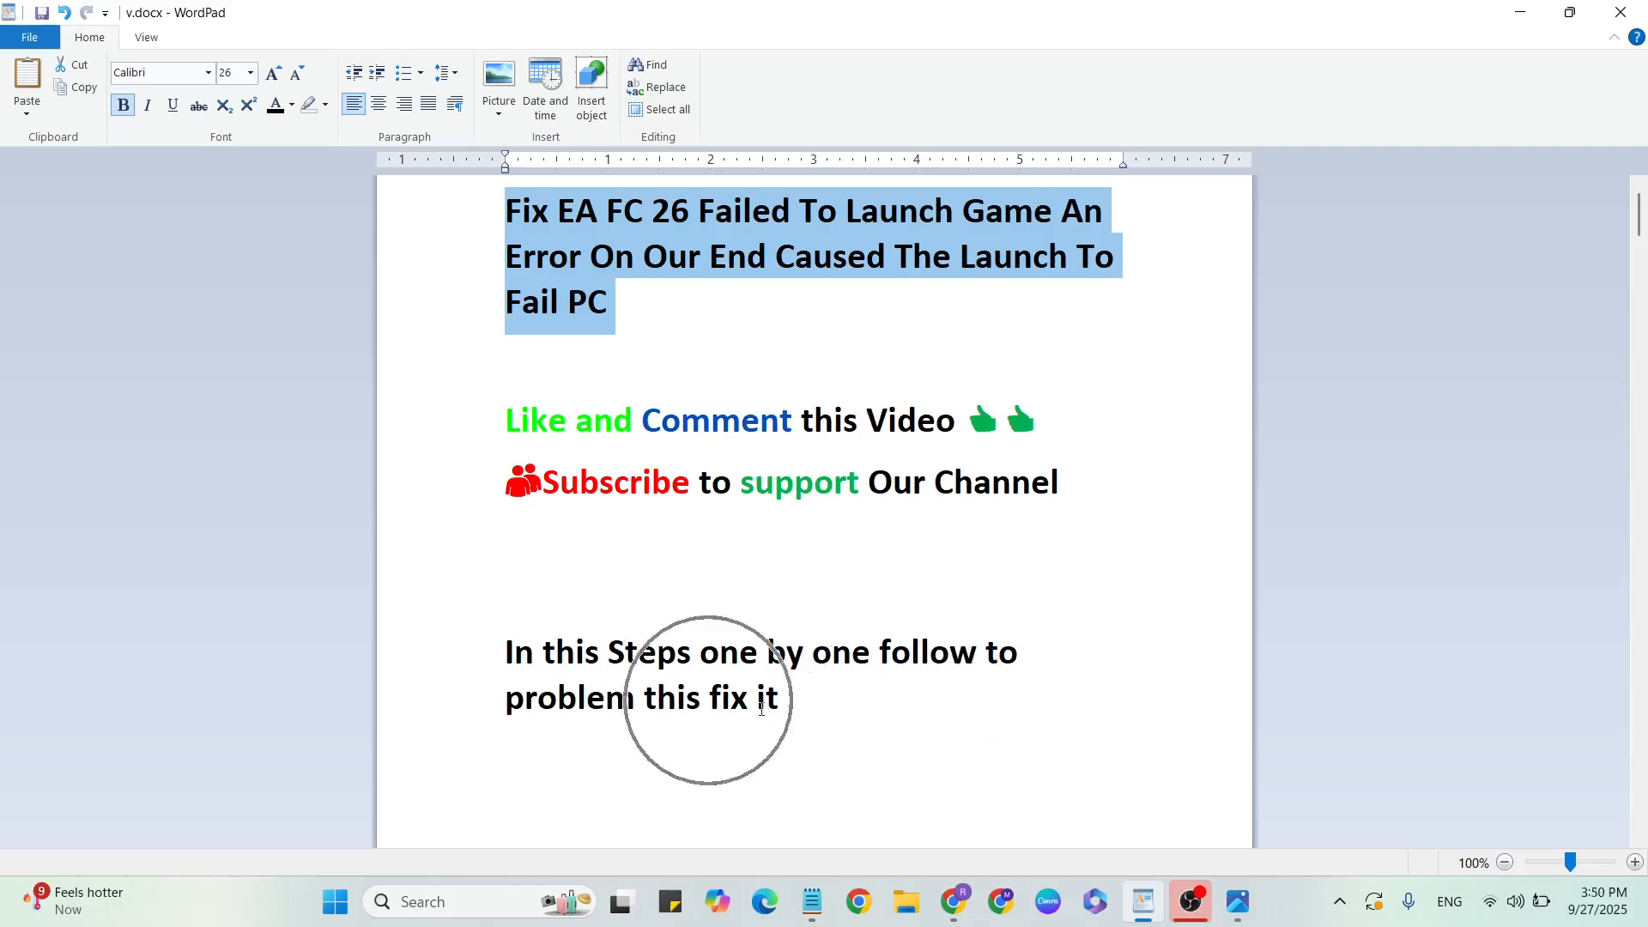
scroll(down, 3)
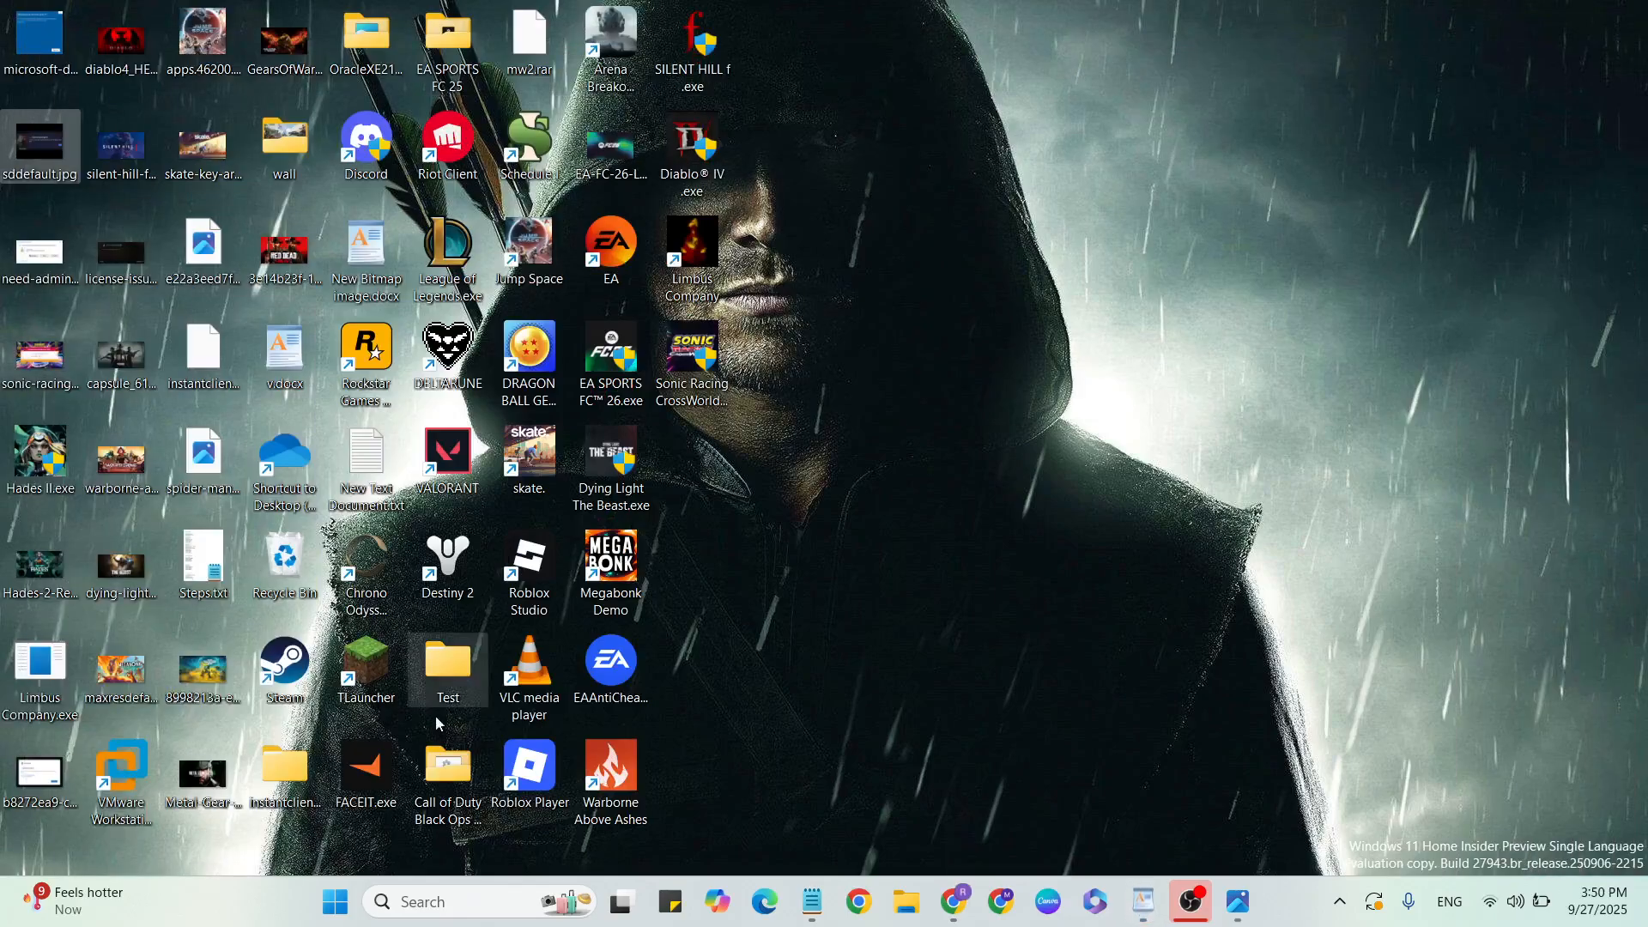
- Restart the PC from the Start menu's Power options
click(335, 901)
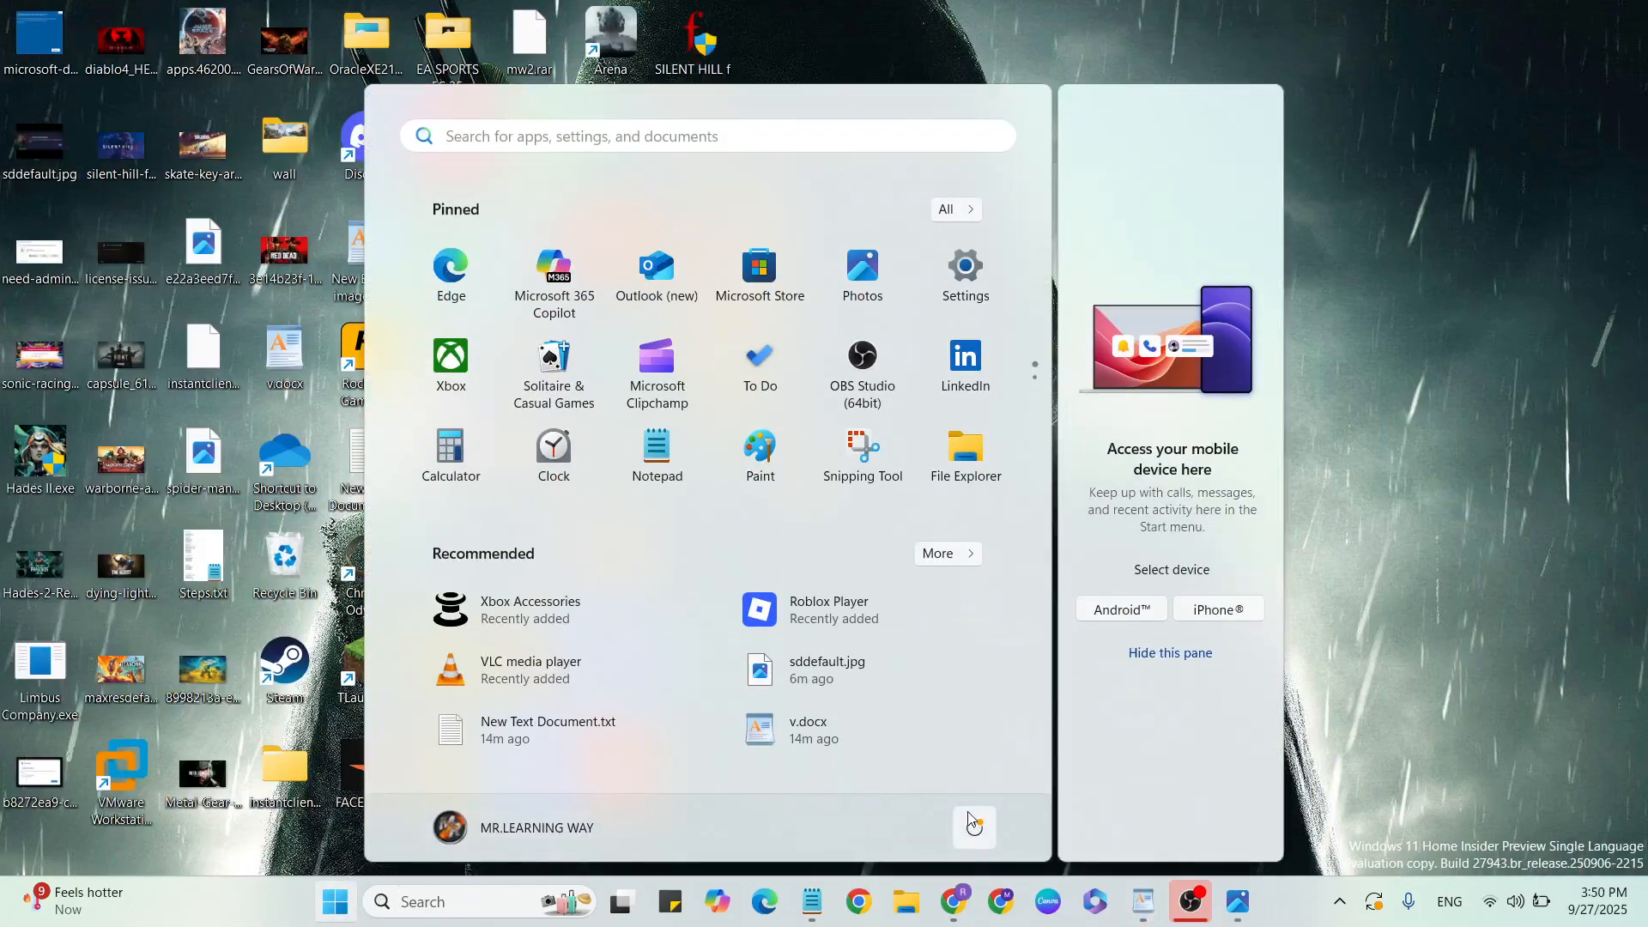
click(971, 827)
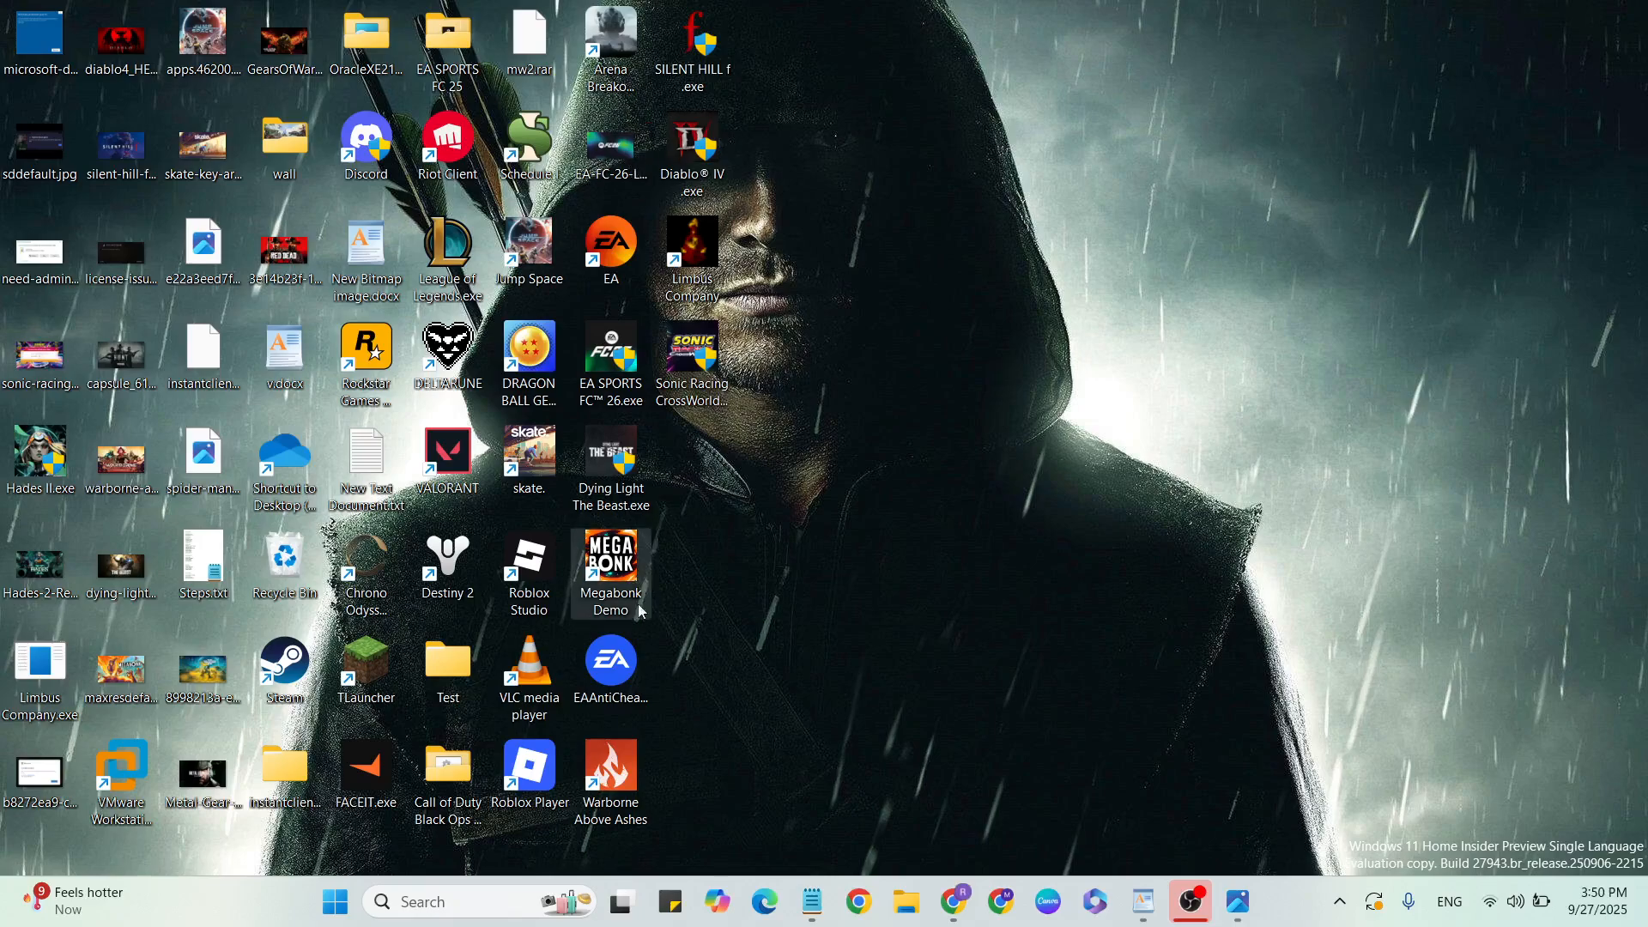
mouse_move(610, 362)
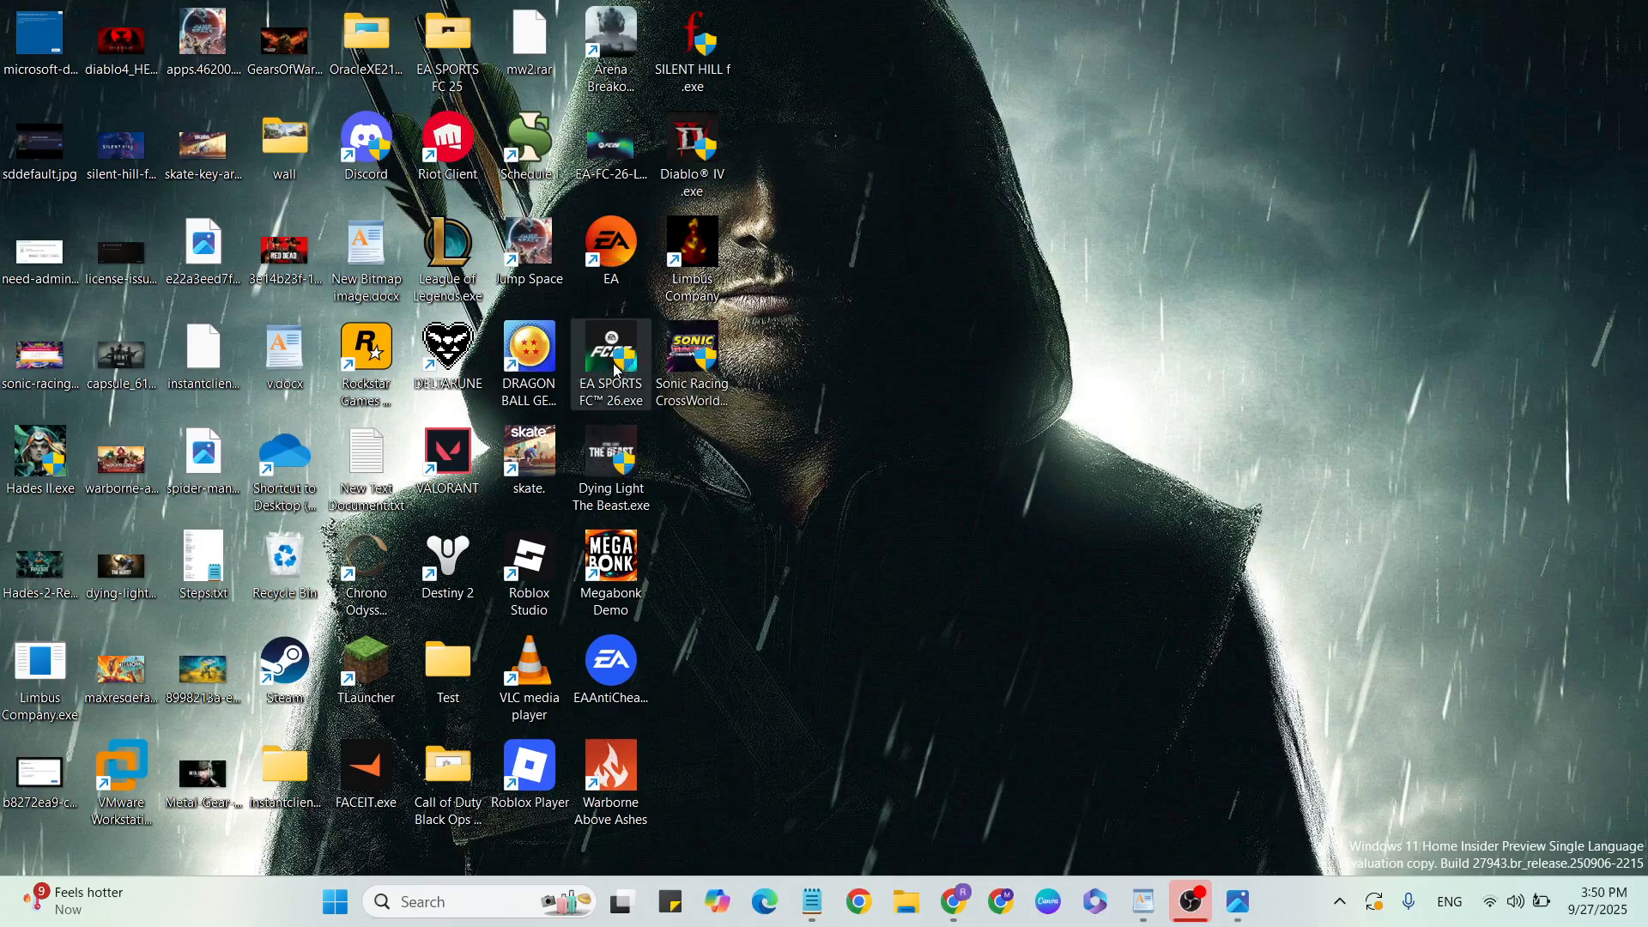
mouse_move(724, 551)
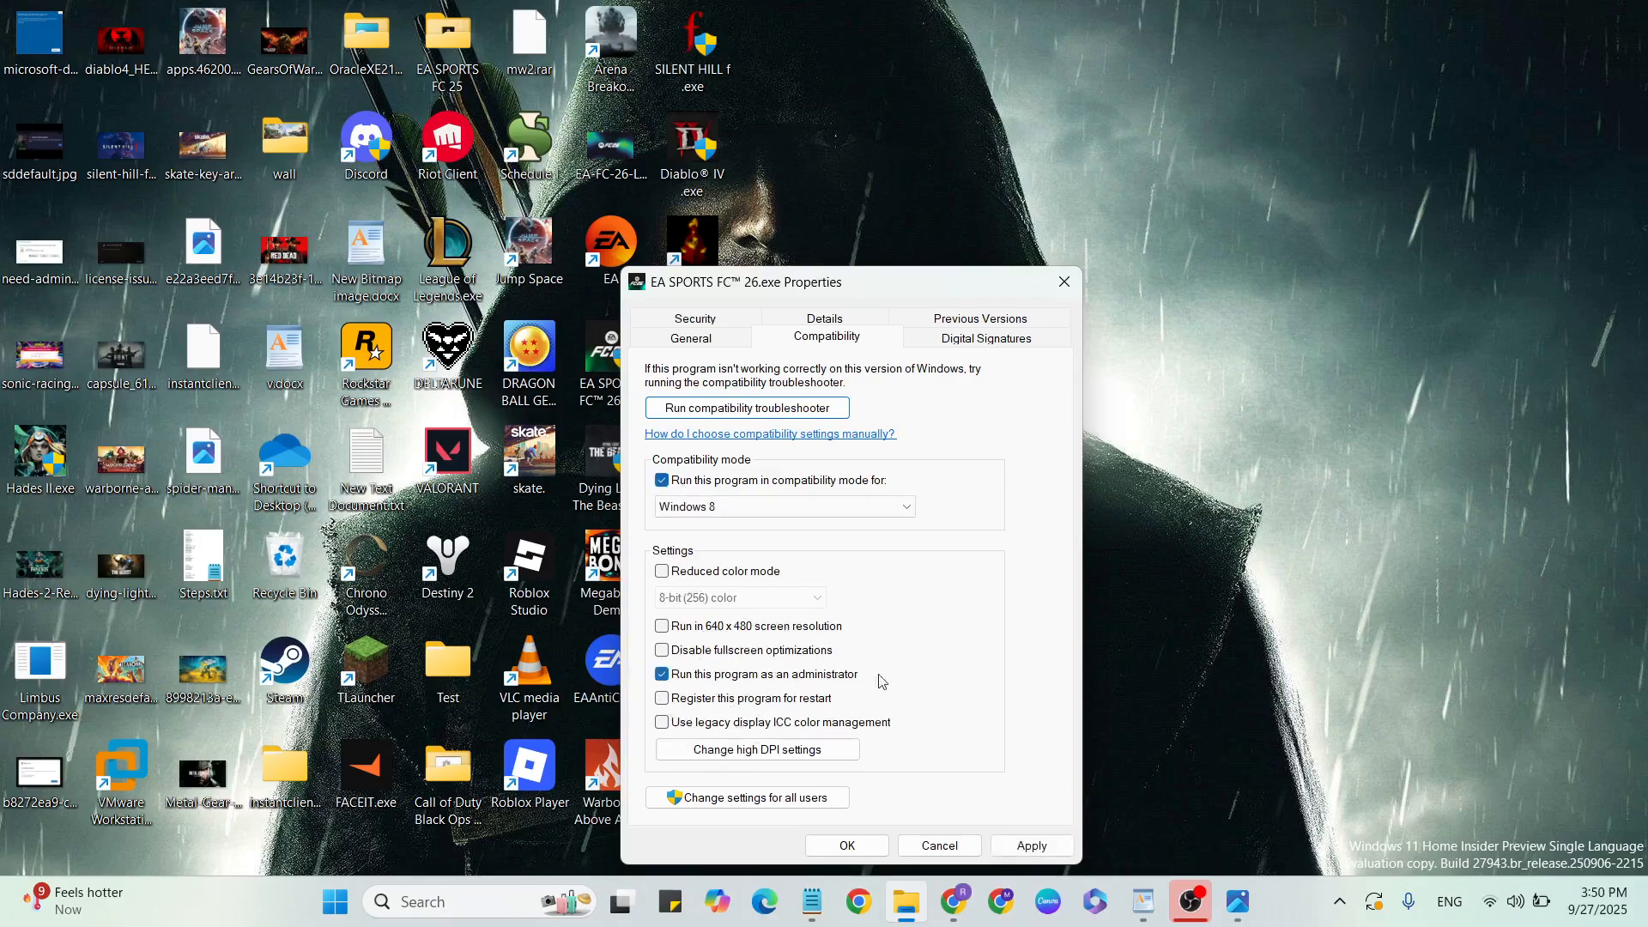
mouse_move(825, 682)
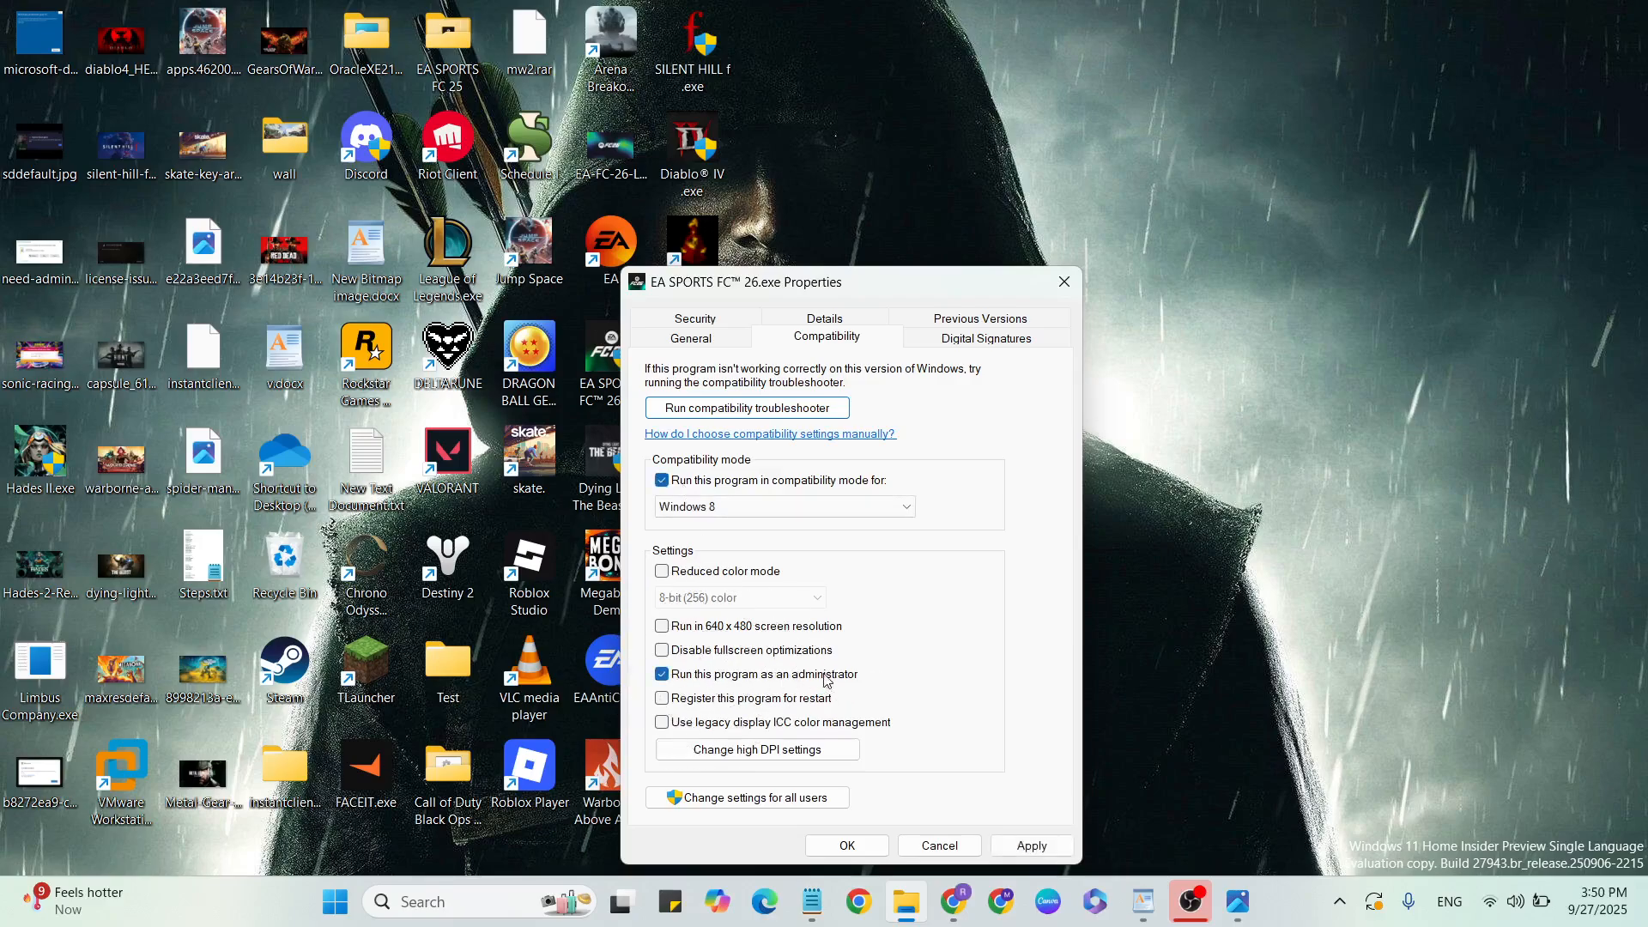
mouse_move(938, 844)
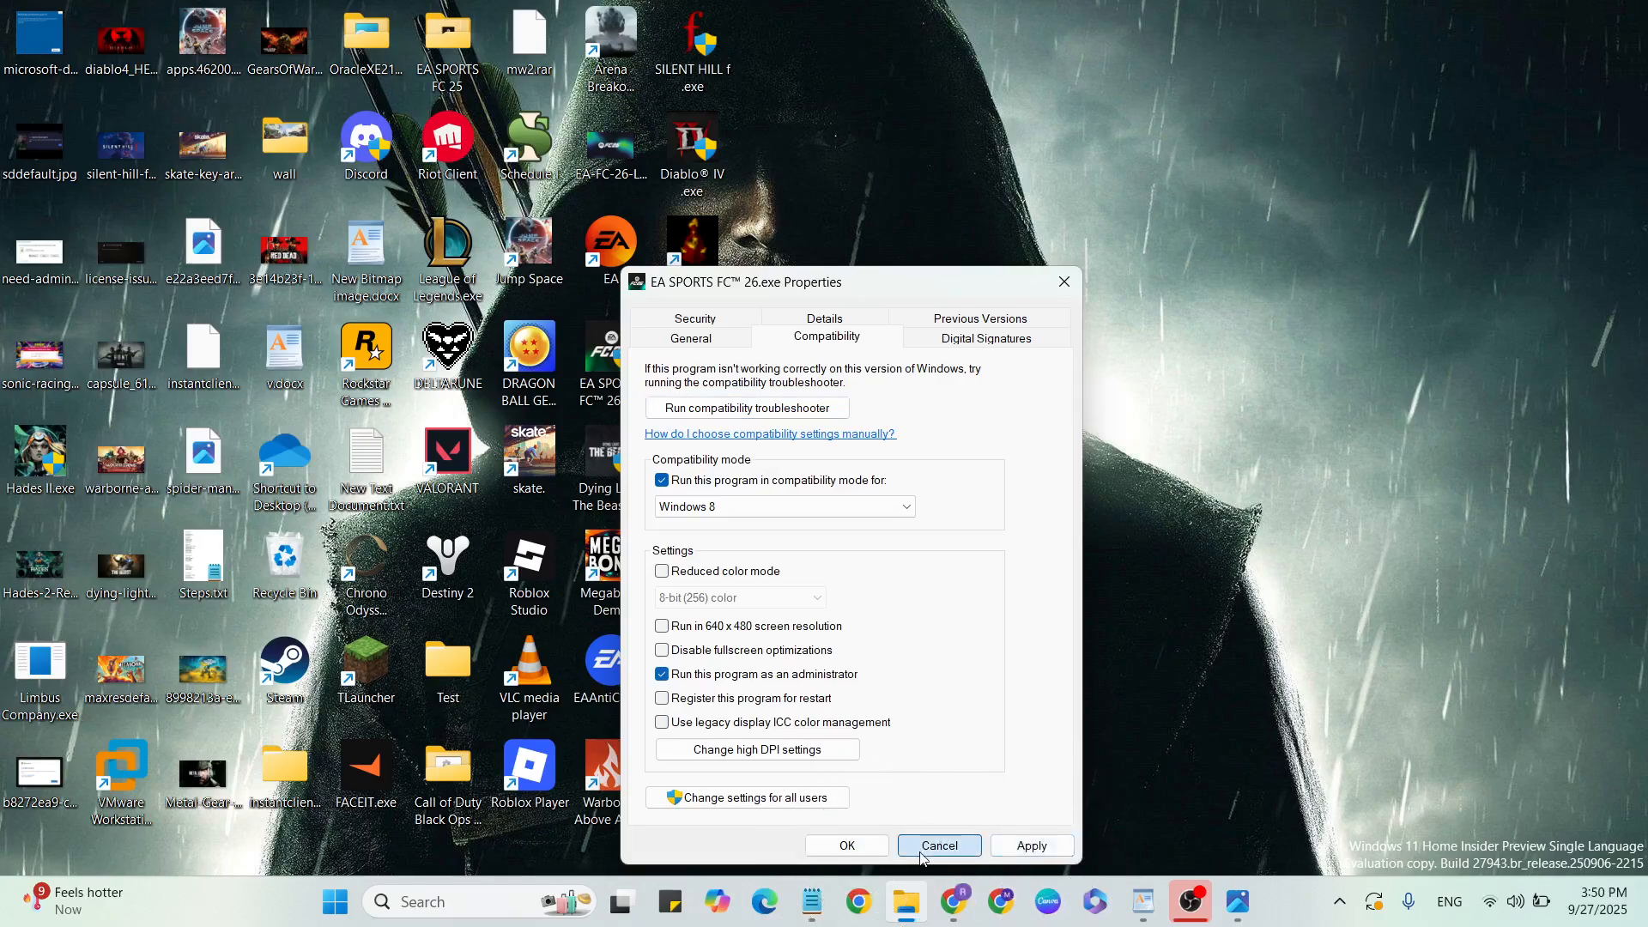
- Restore WordPad from the taskbar and move to the disable-overlays step in the fix list
click(937, 845)
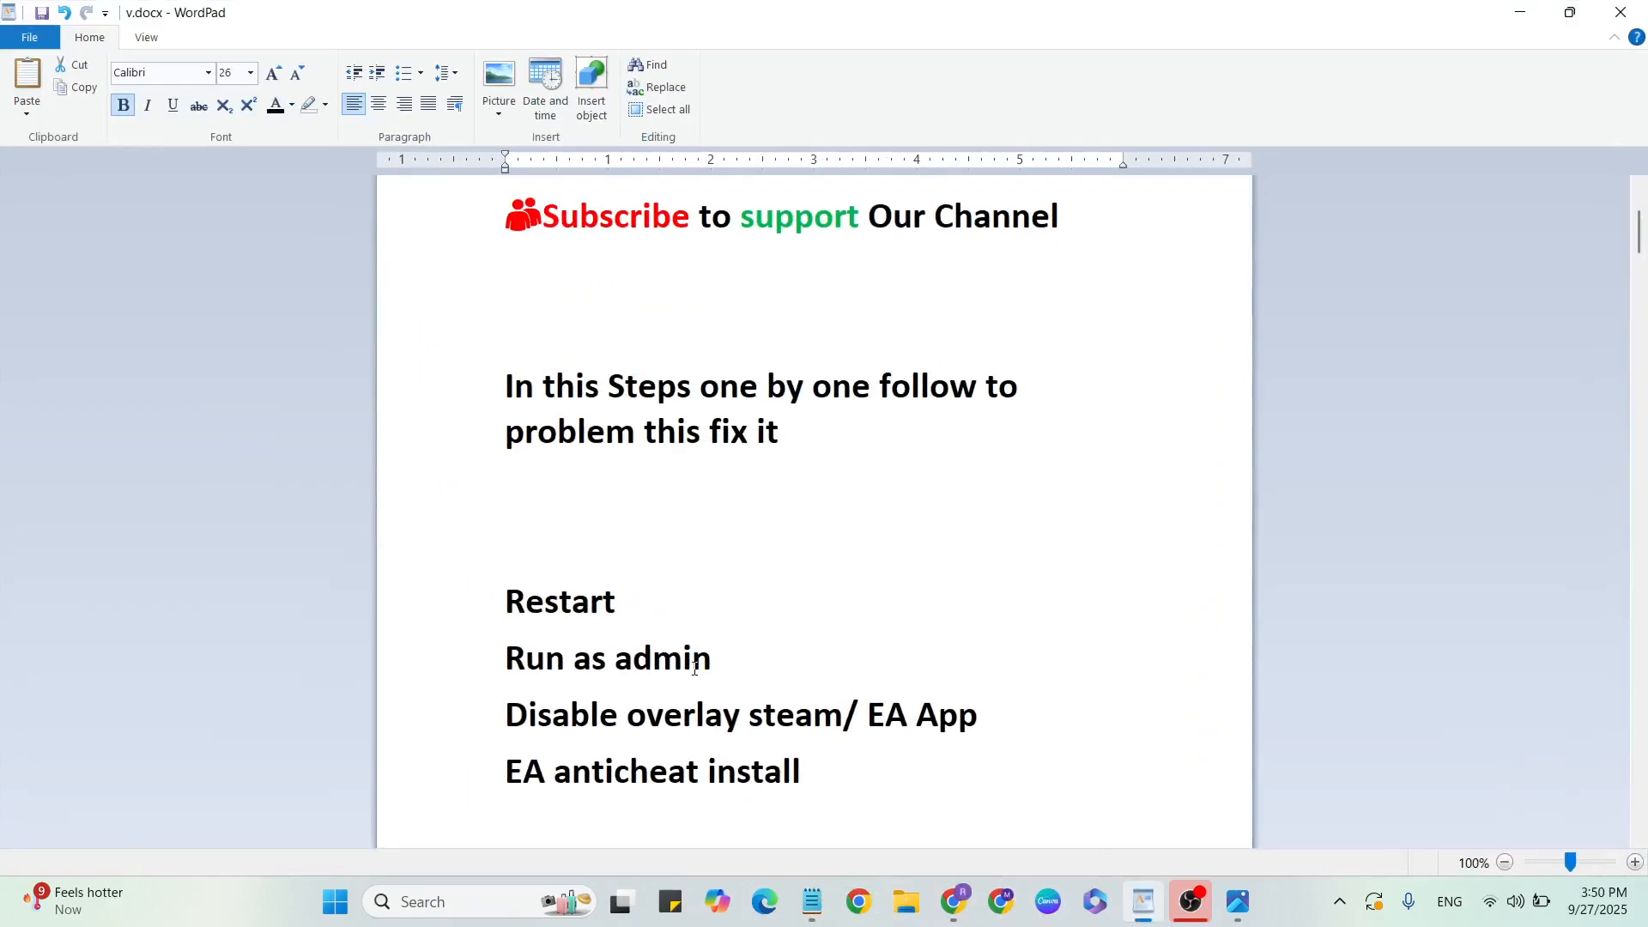
click(851, 722)
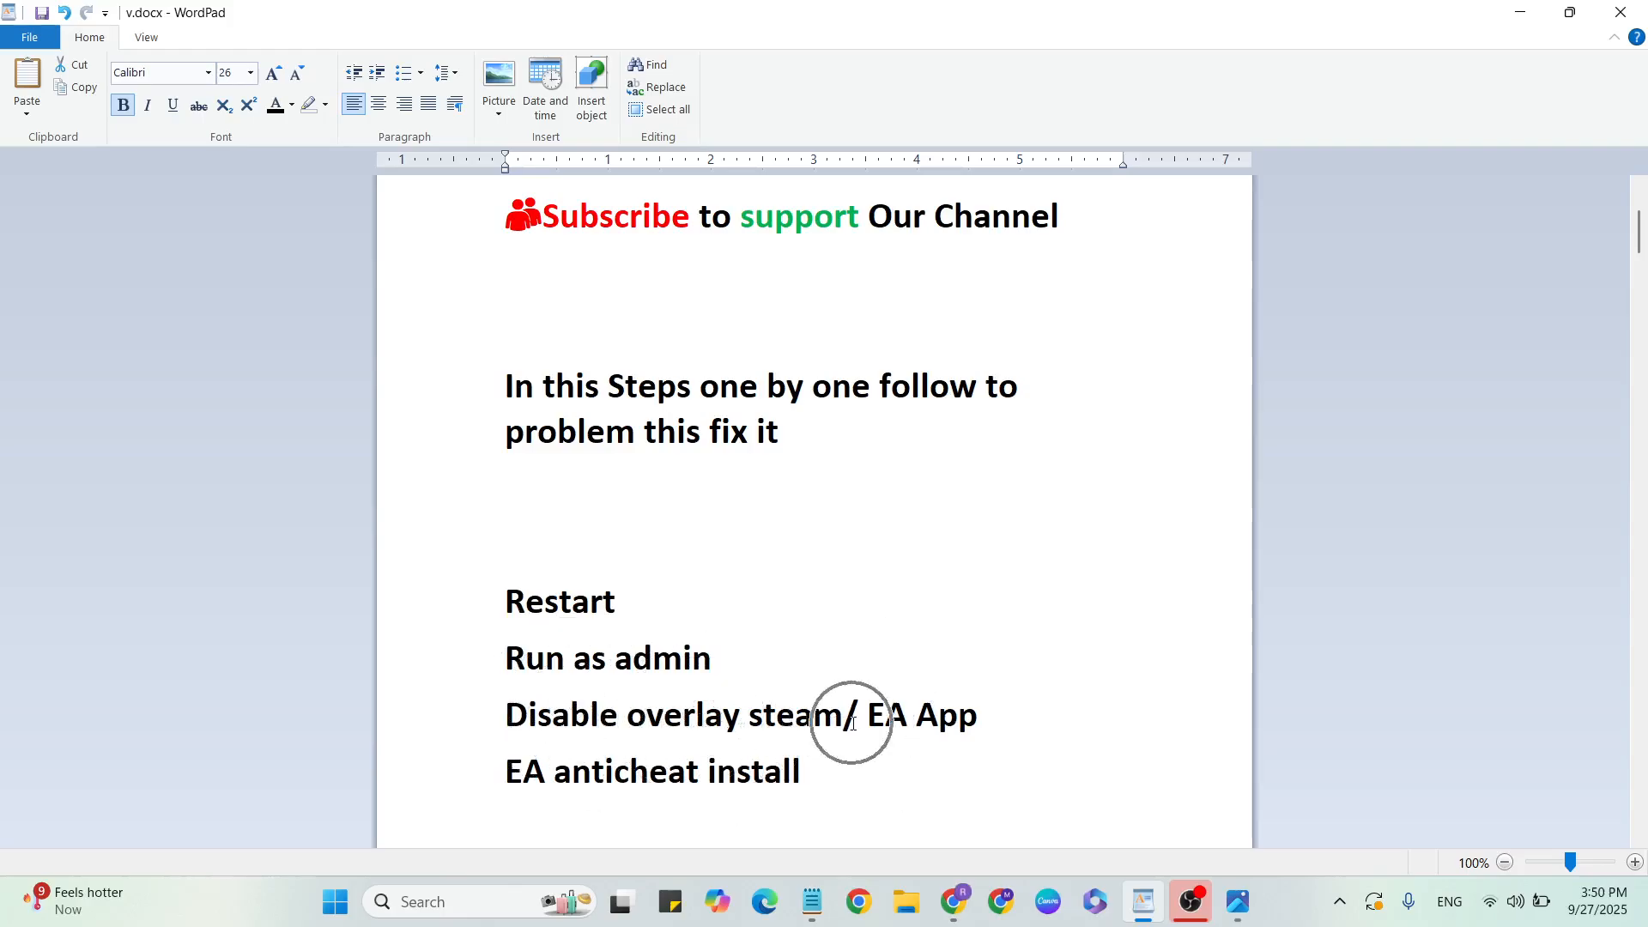
mouse_move(1018, 681)
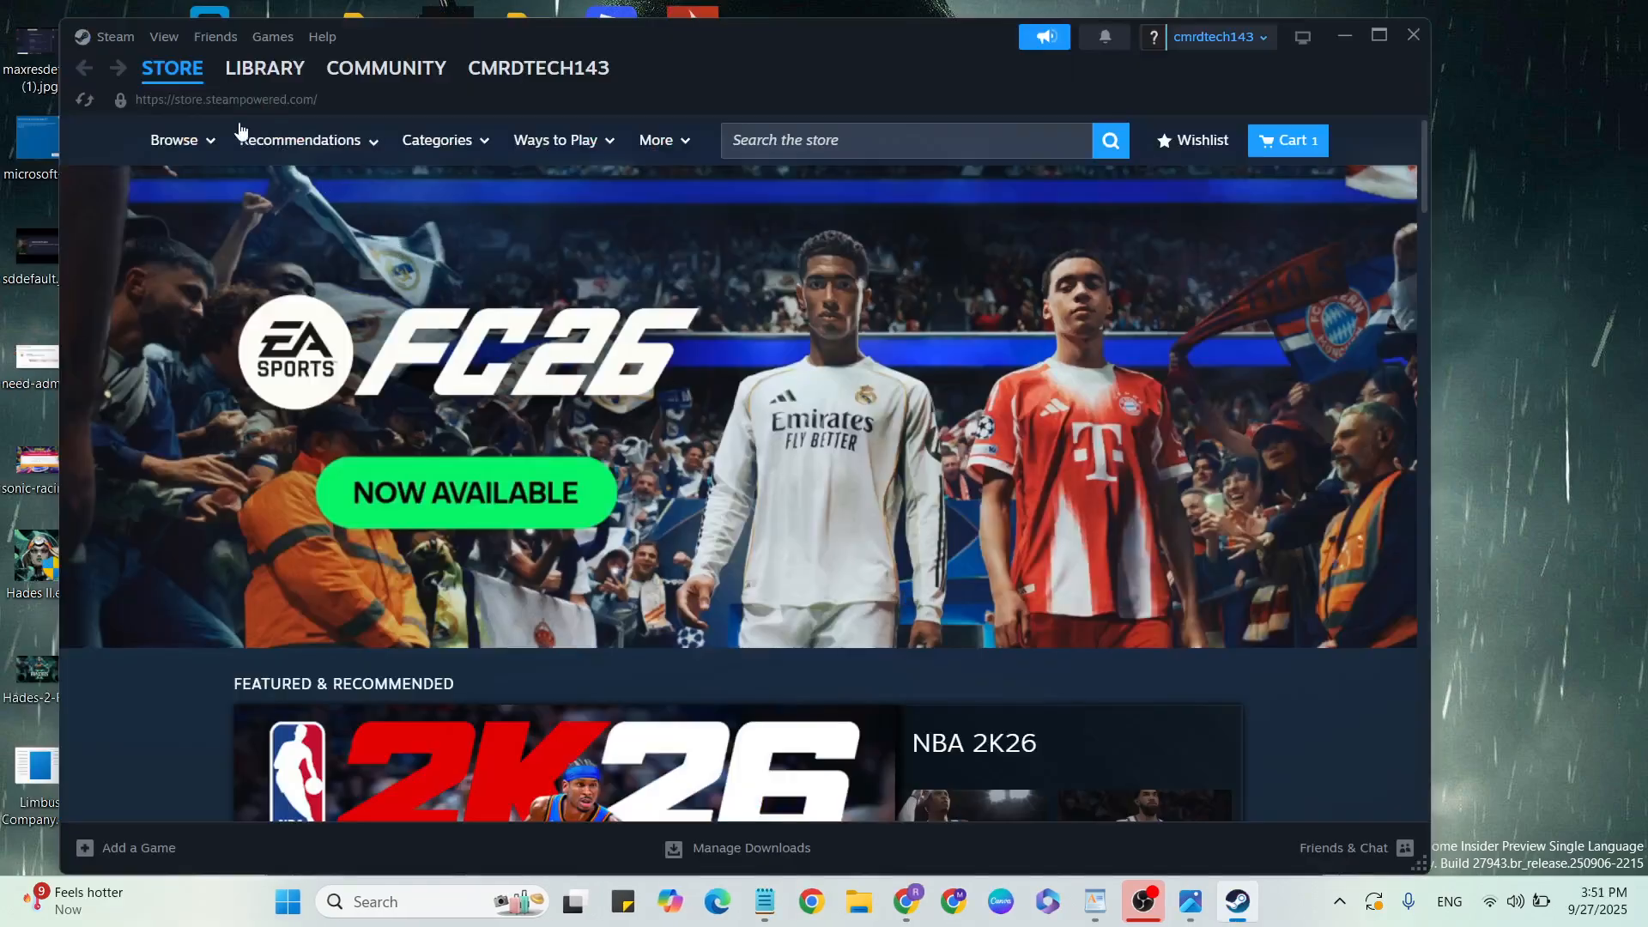
- In Steam Settings > In Game, turn off 'Enable the Steam Overlay while in-game'
click(113, 36)
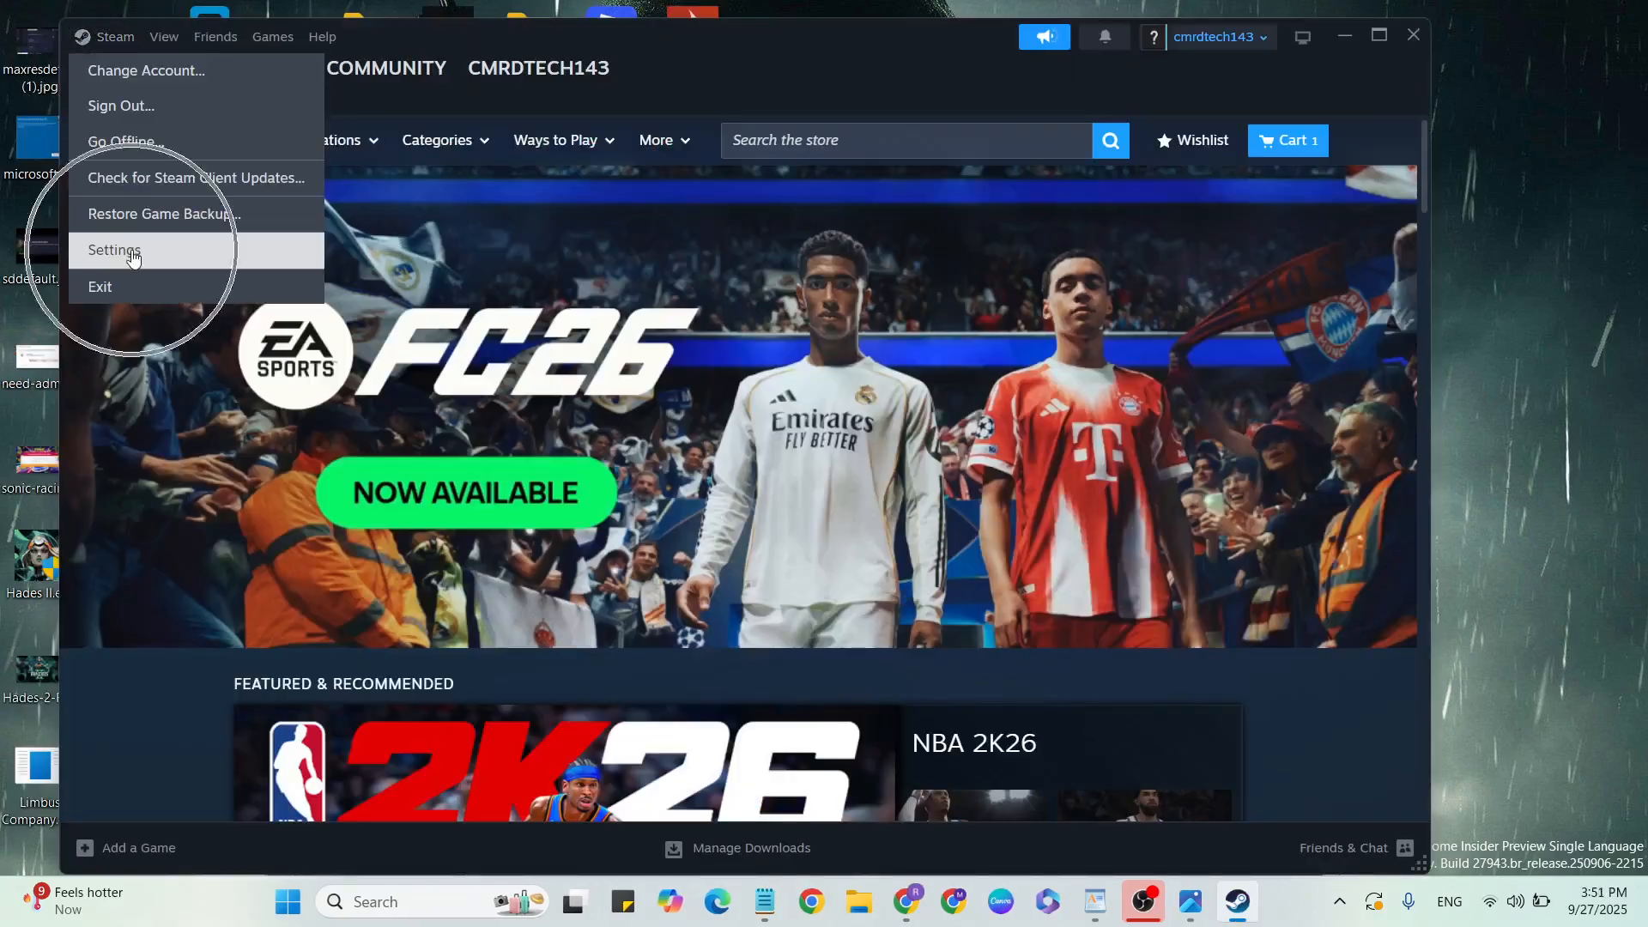
click(113, 251)
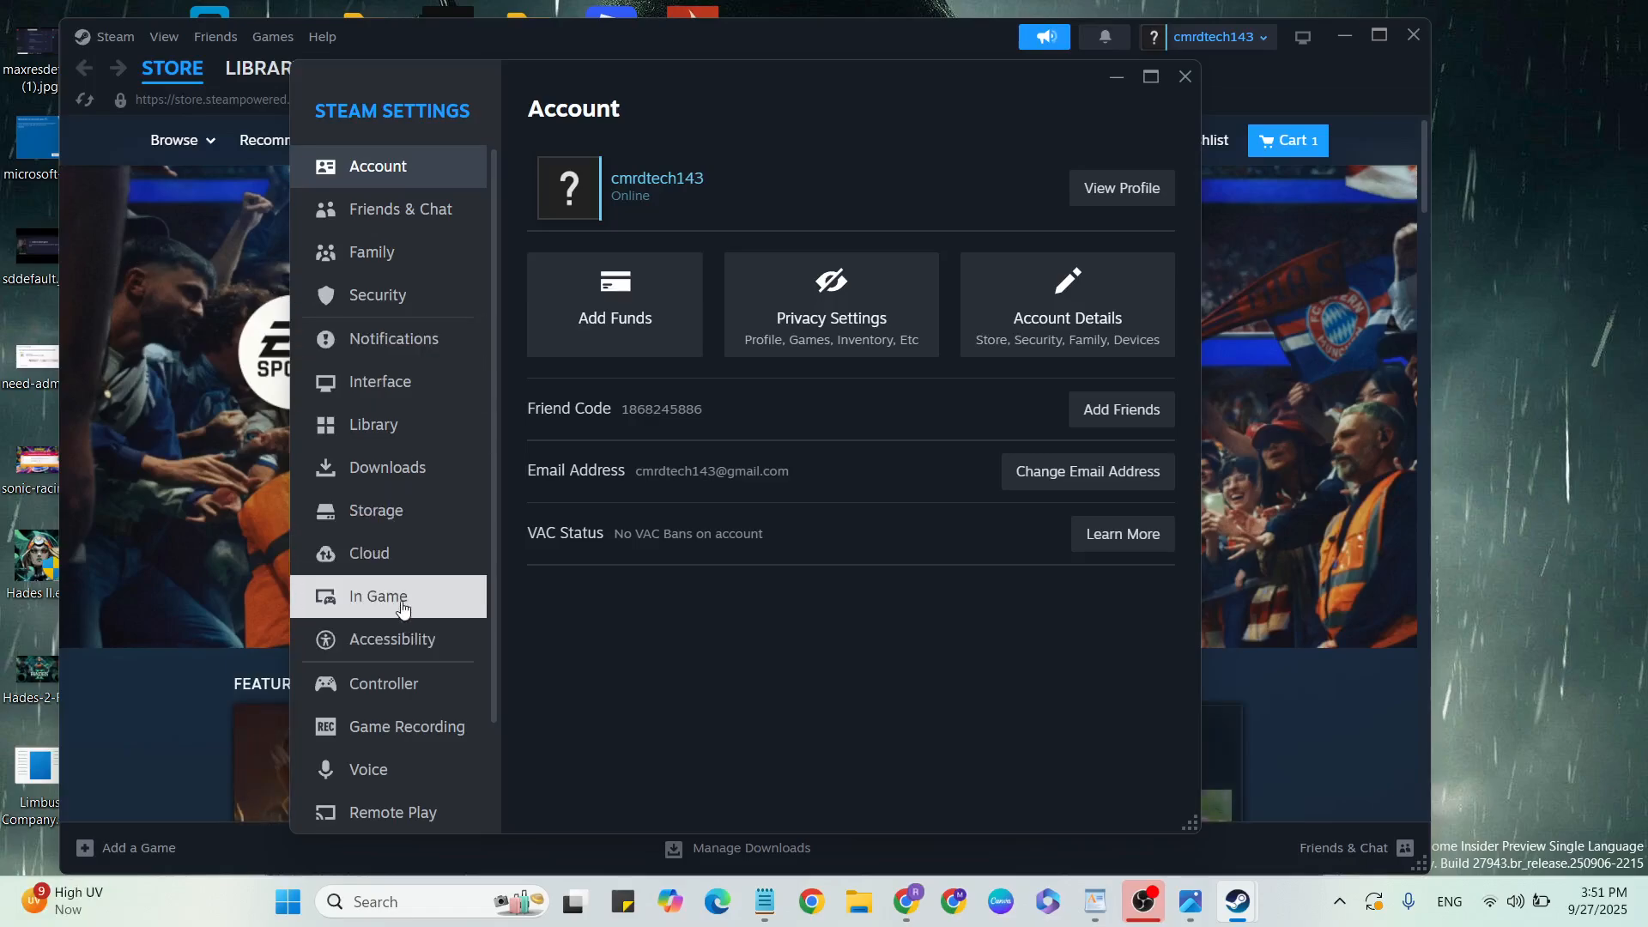
click(378, 596)
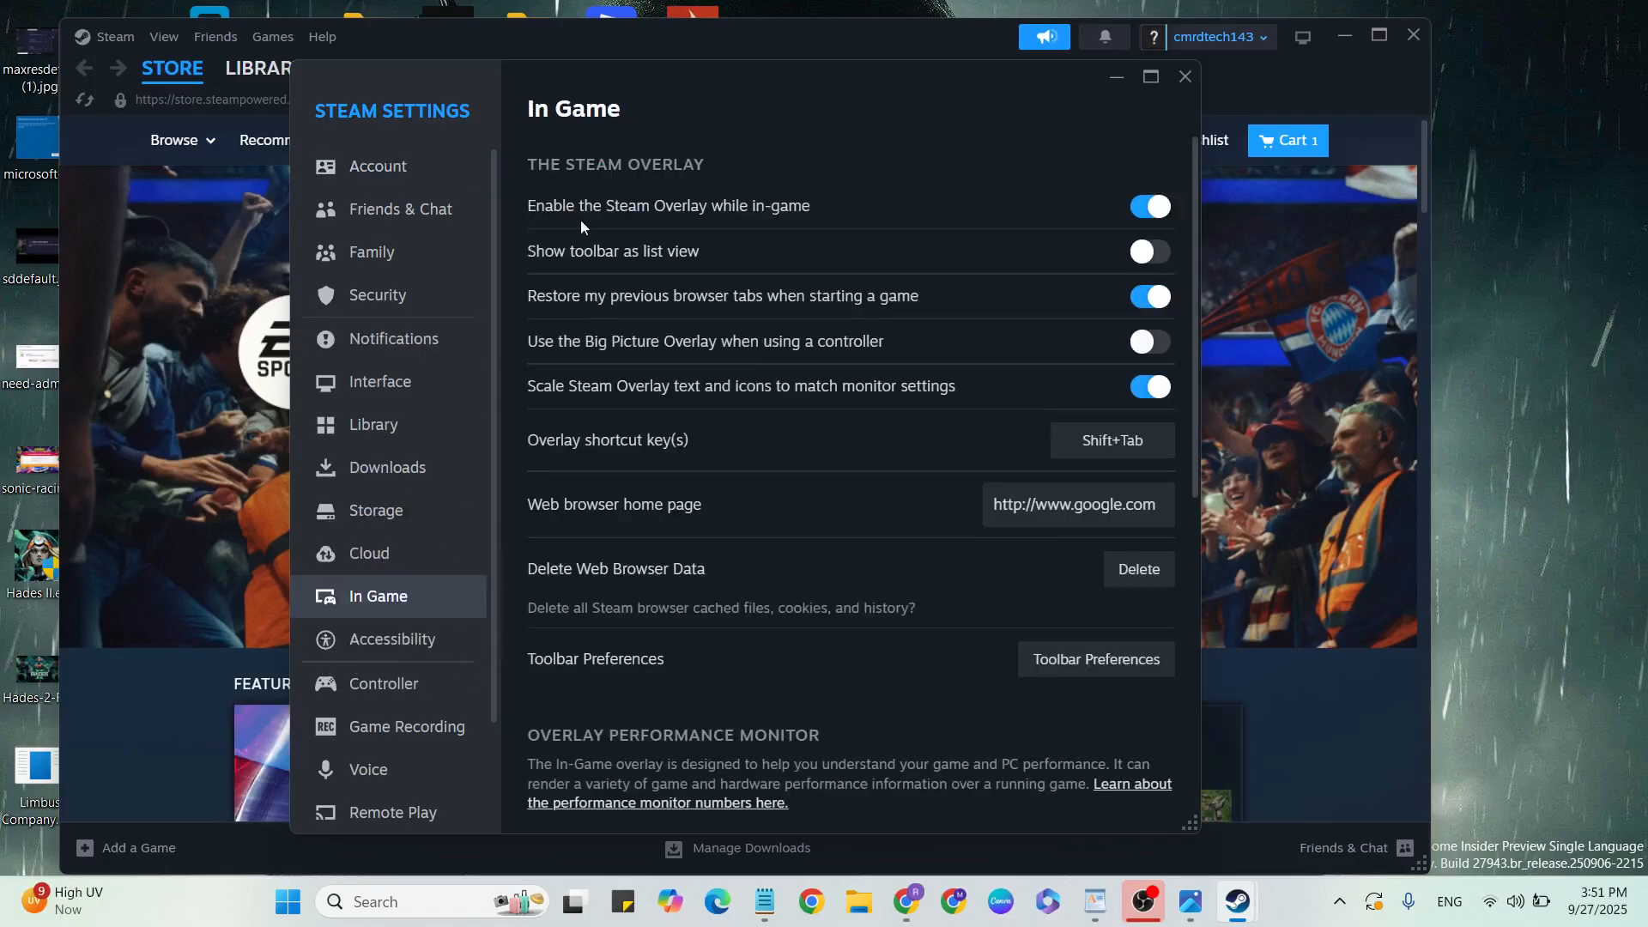
mouse_move(1102, 194)
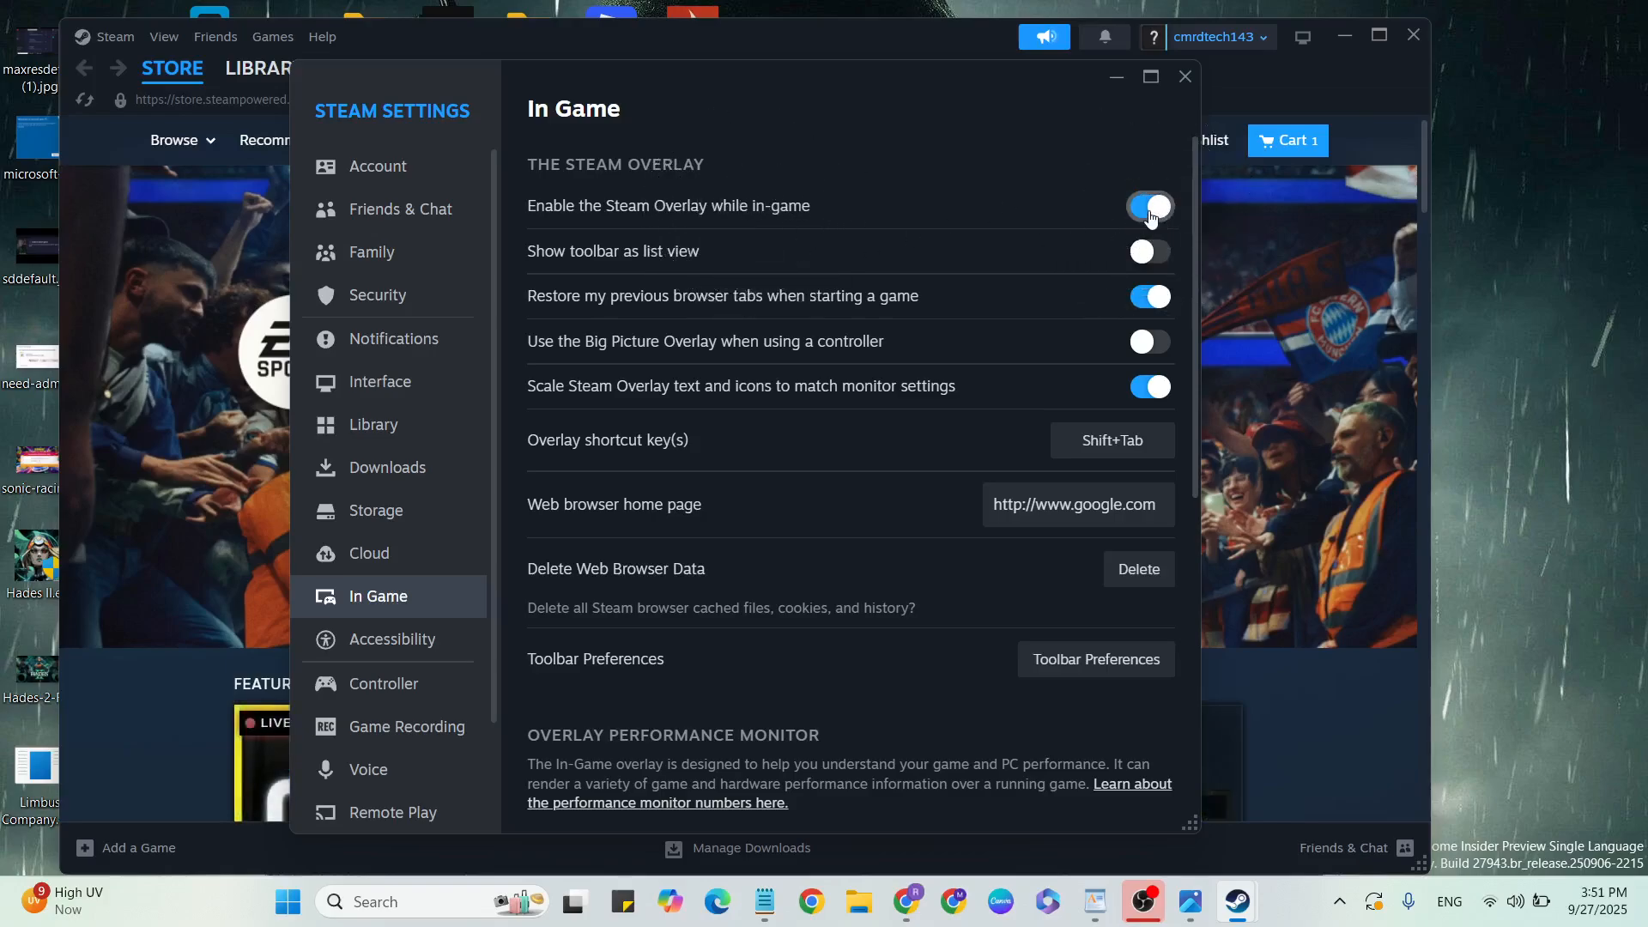
click(1185, 76)
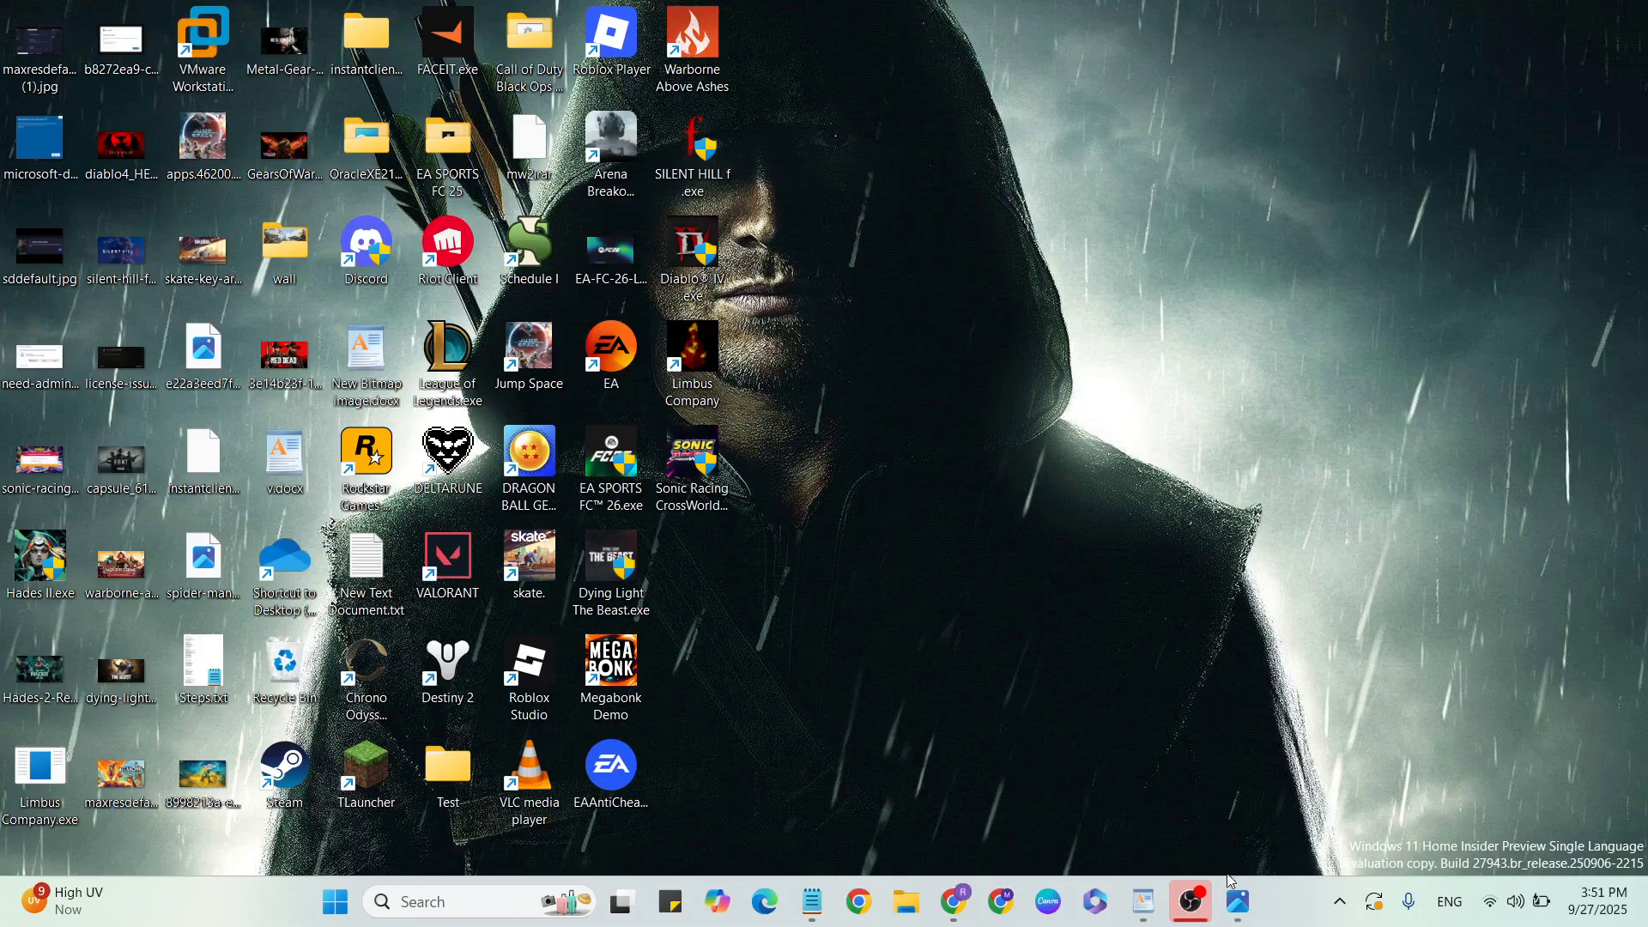
double_click(40, 48)
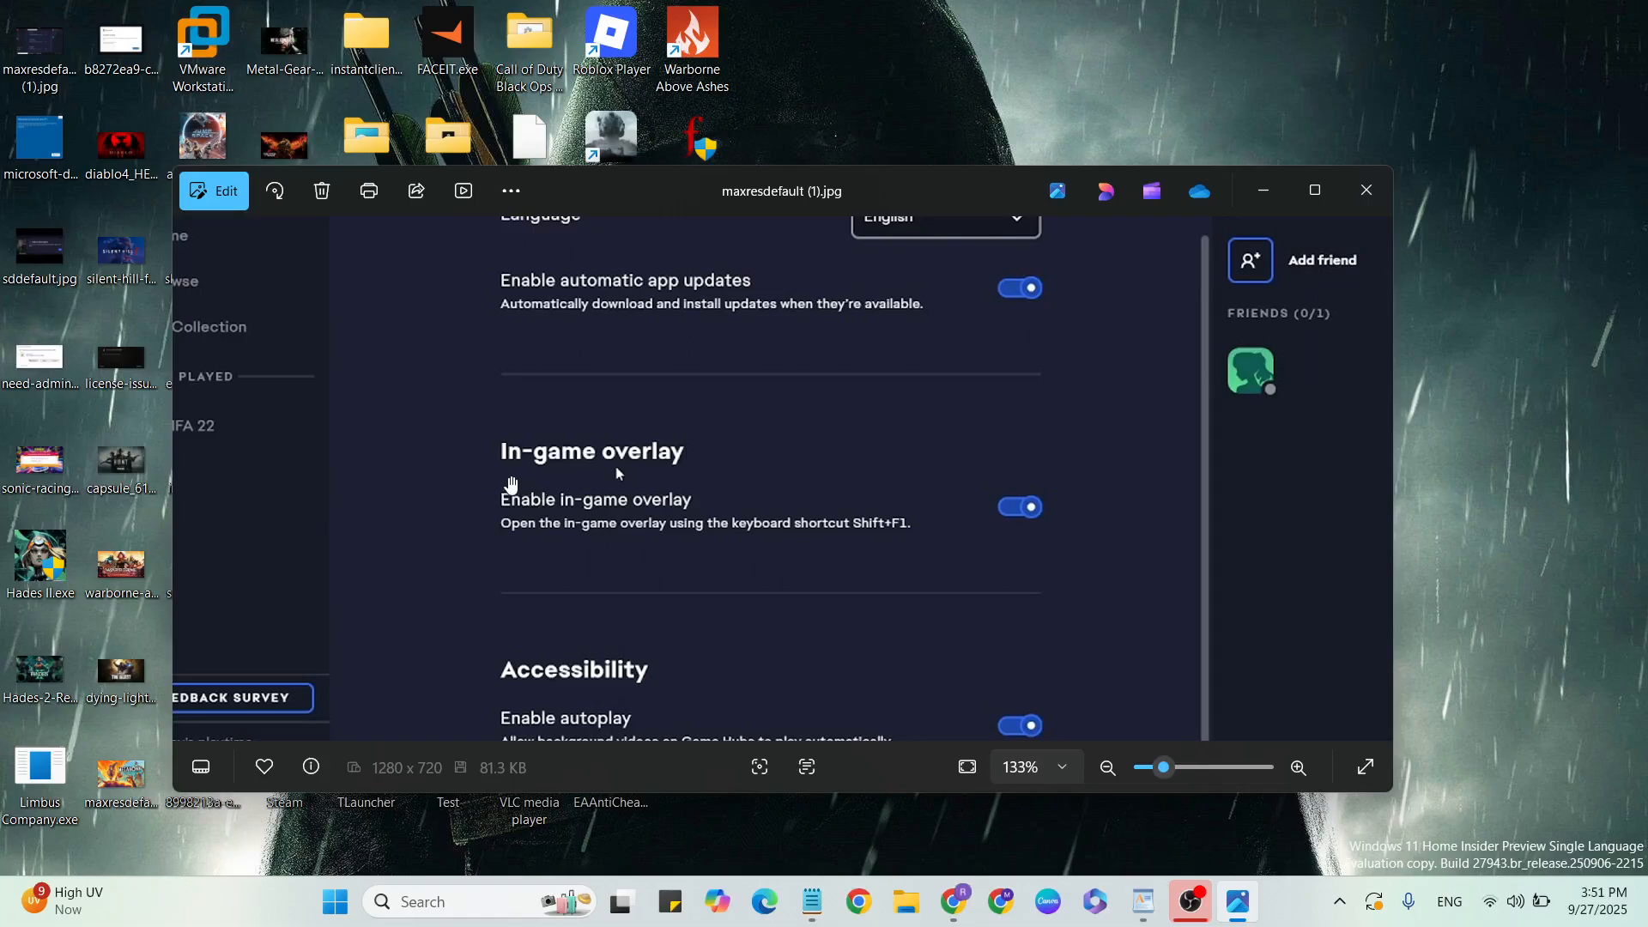
mouse_move(1113, 541)
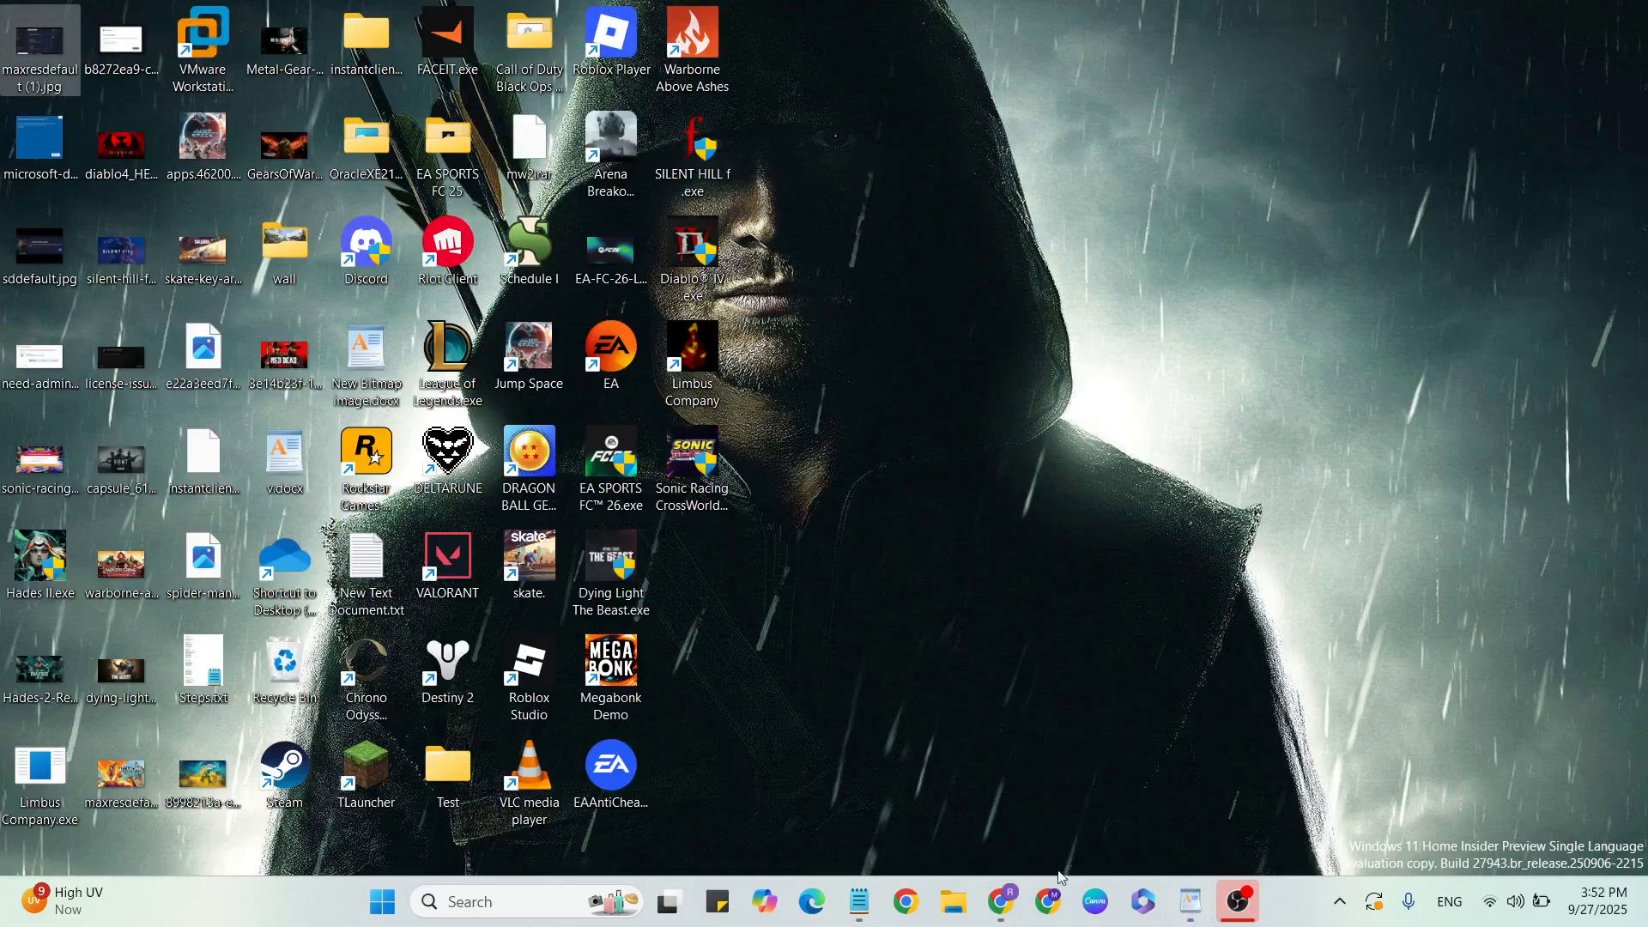
- In Chrome, search for 'ea anti cheat download' from the address bar suggestions
click(1045, 901)
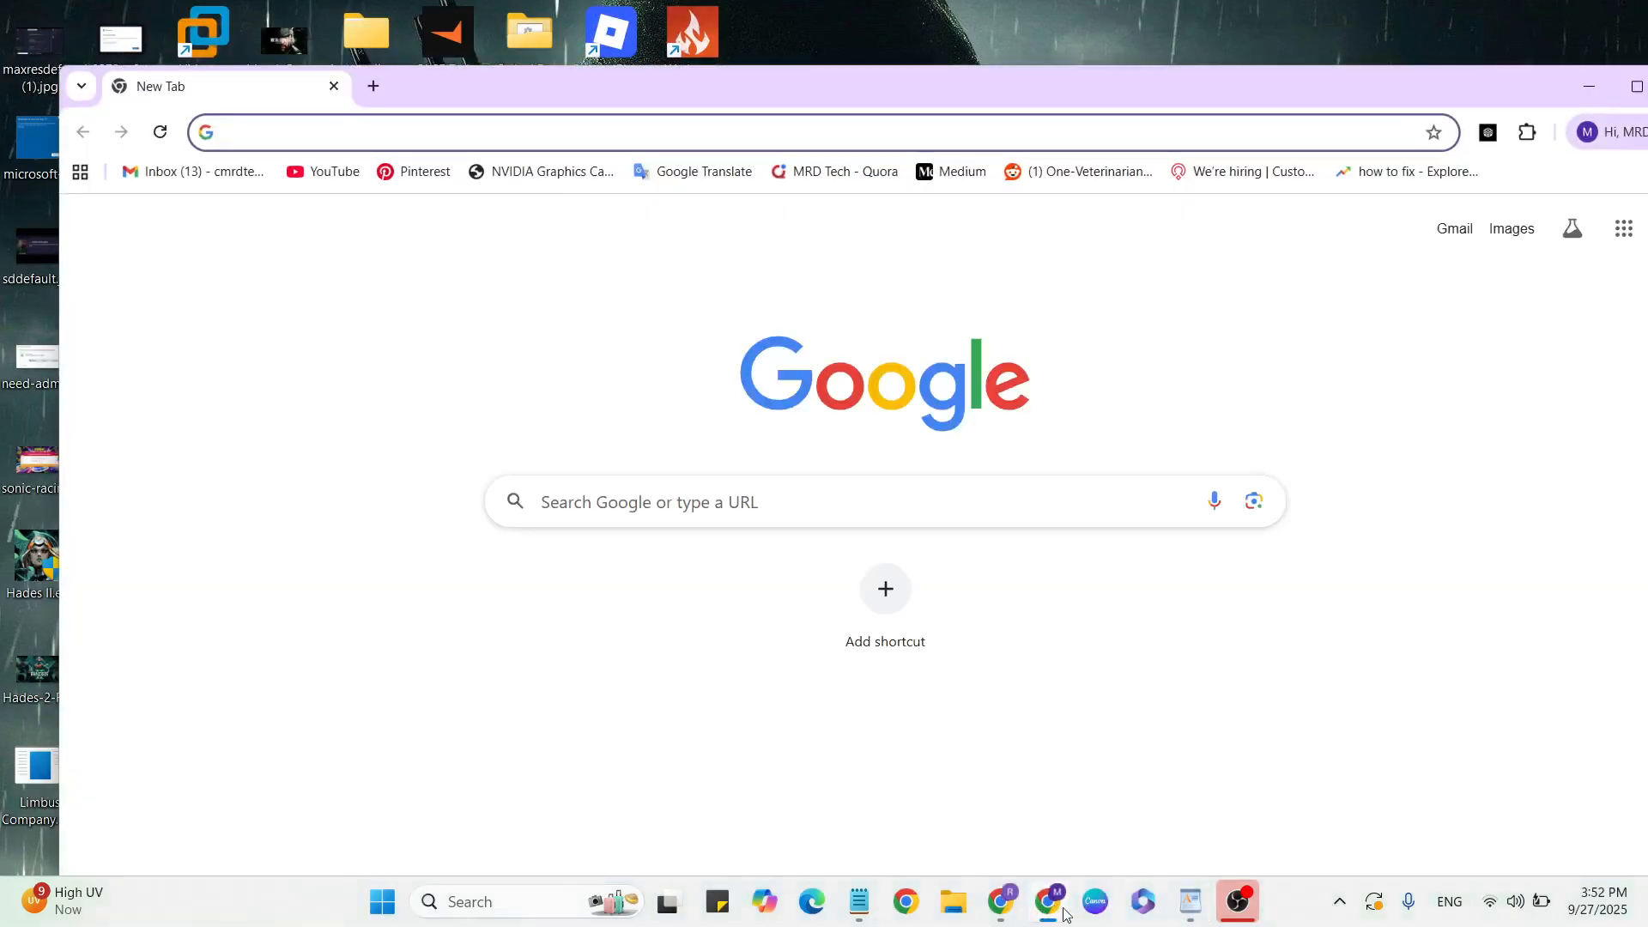
click(737, 133)
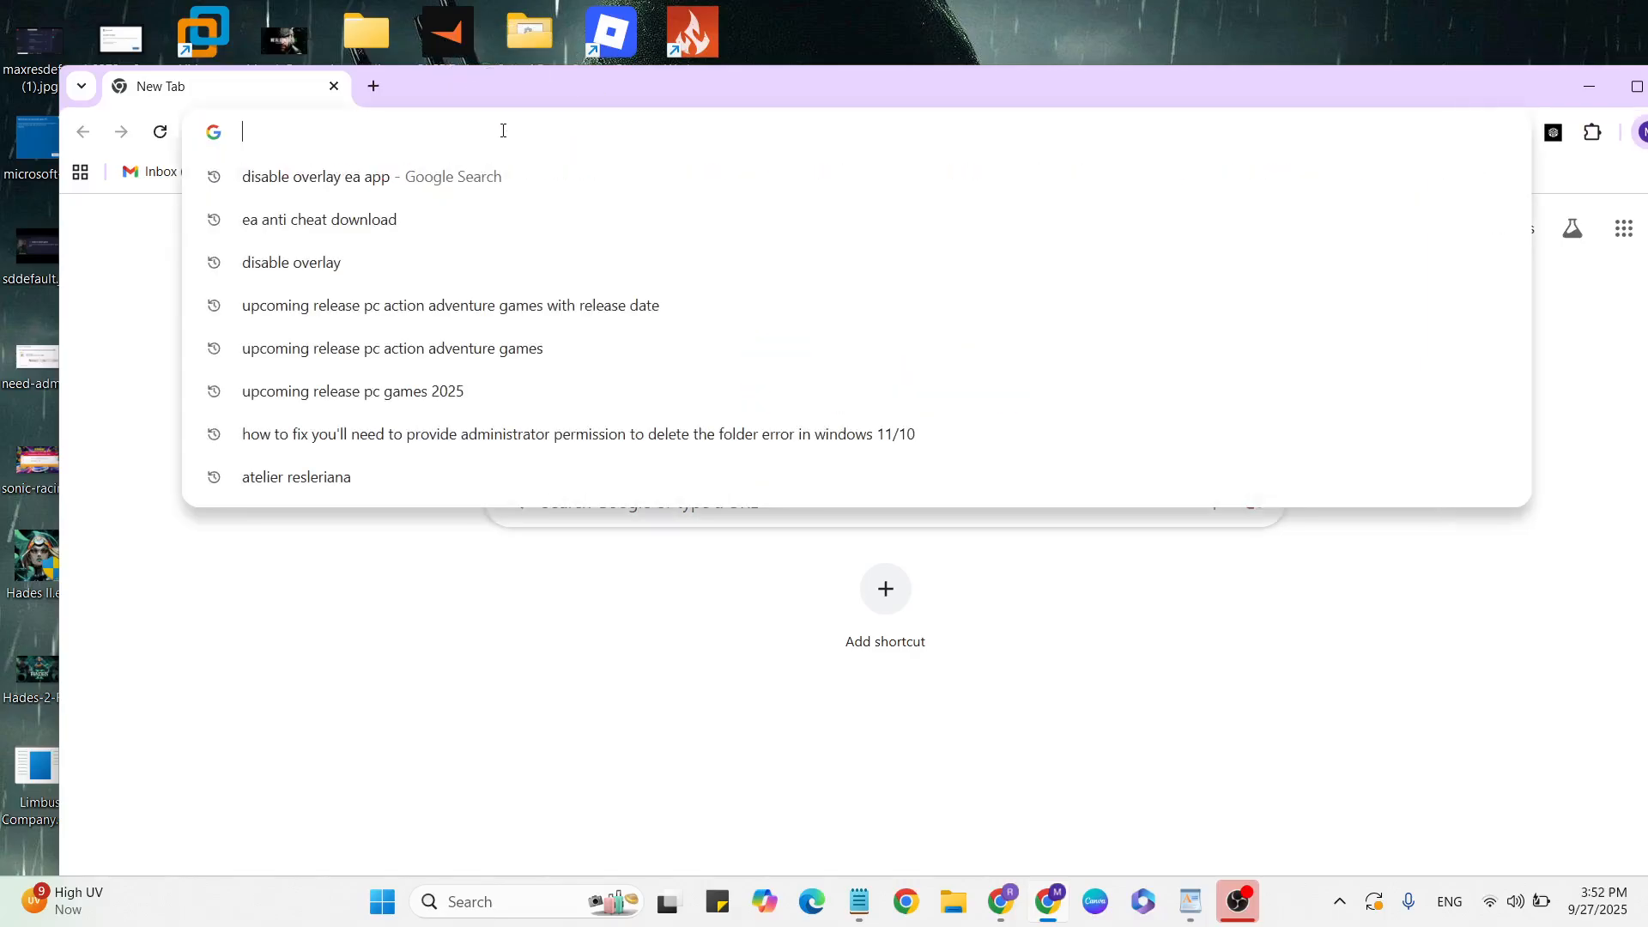
click(320, 218)
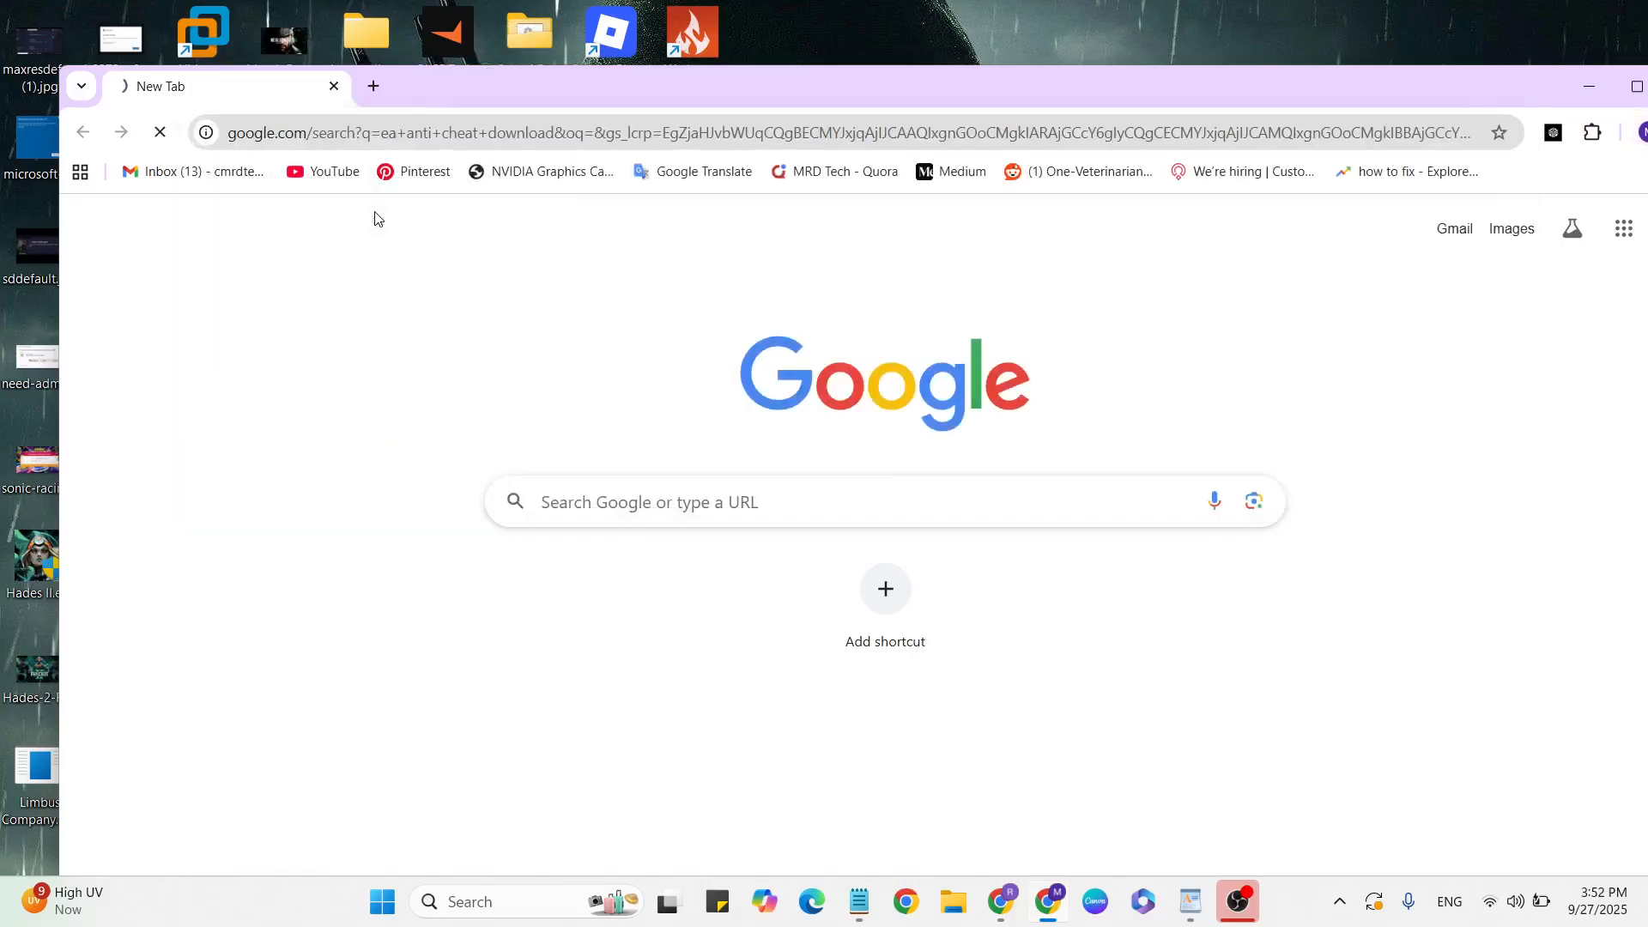
- Open EA Help's article on installing EA Javelin anticheat and read down it
click(560, 428)
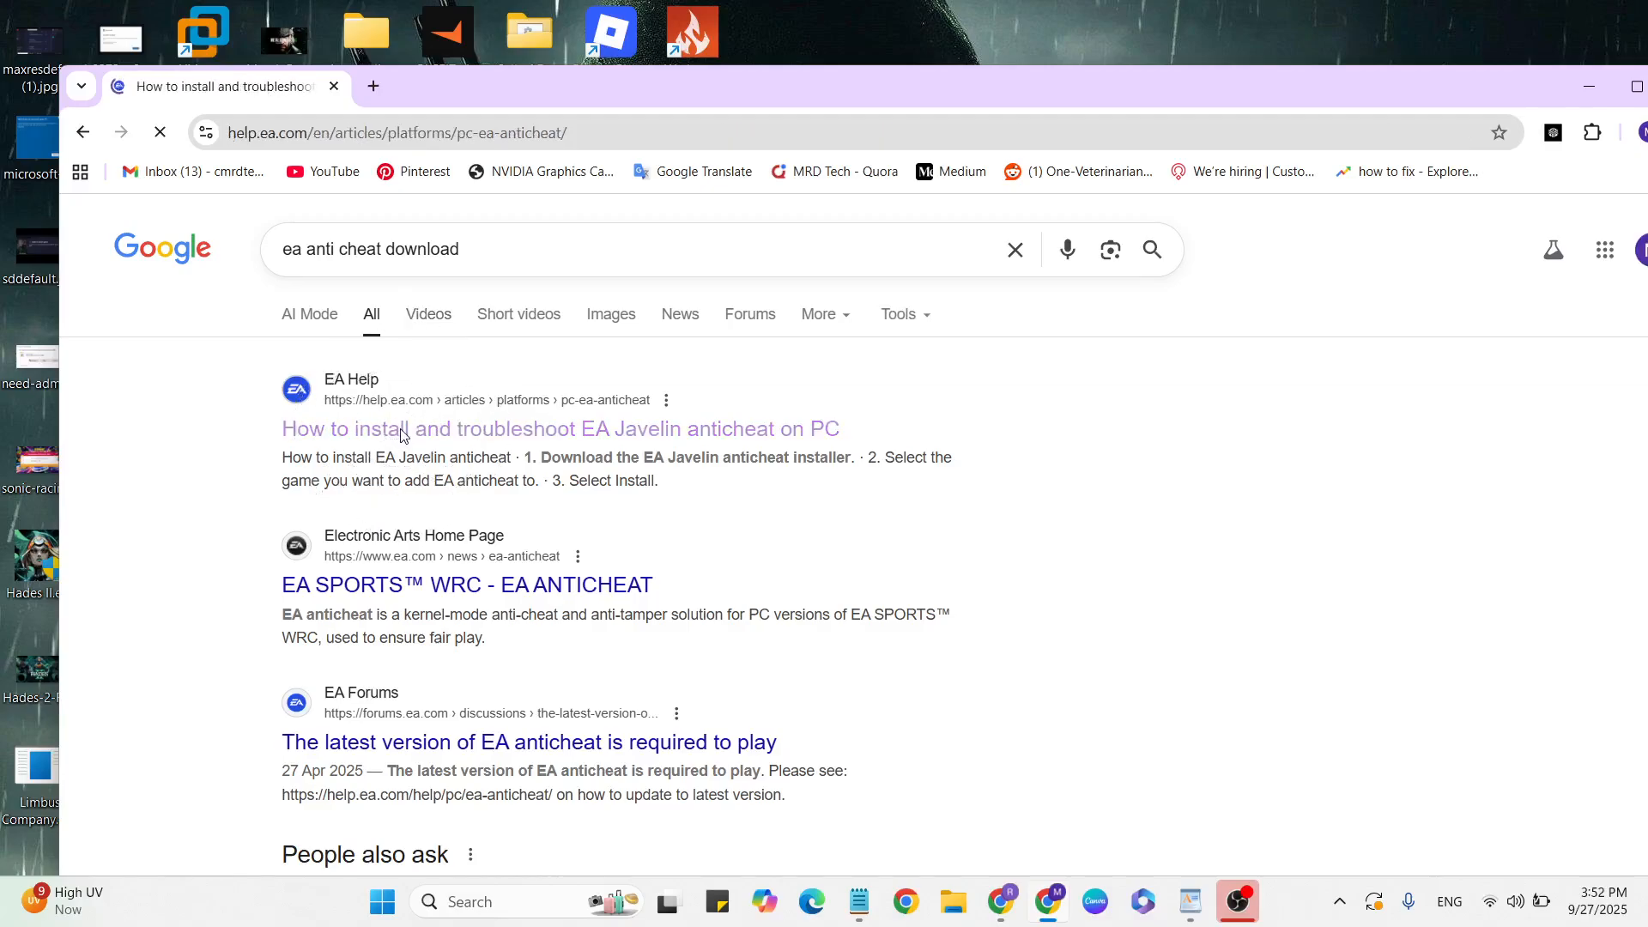
click(560, 429)
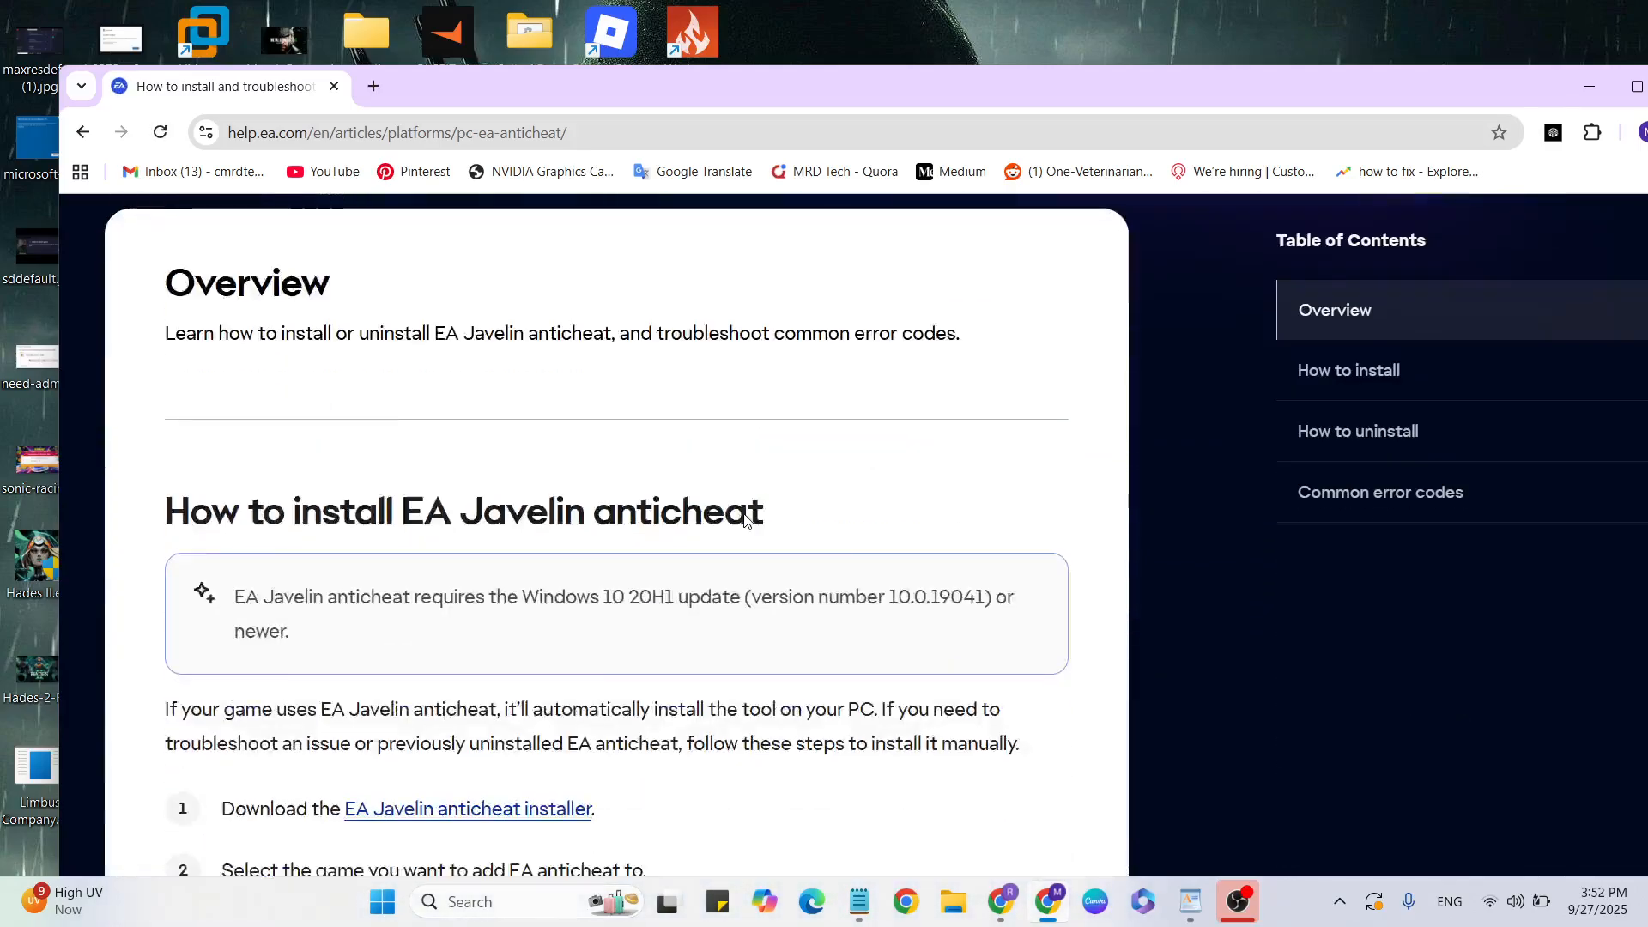
scroll(down, 3)
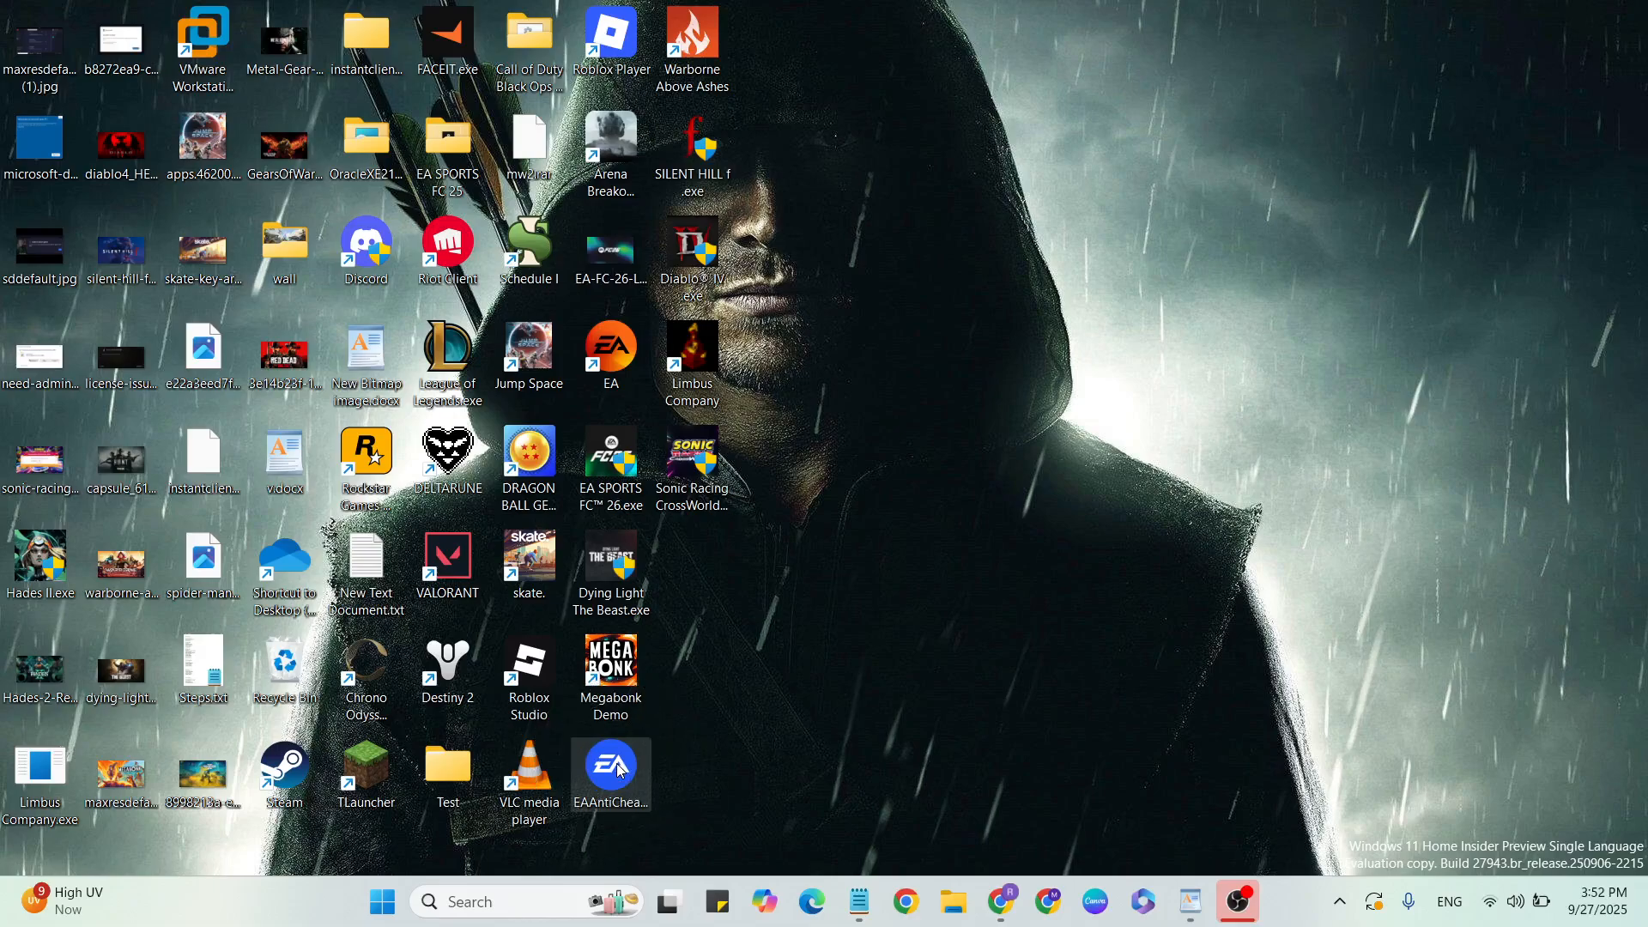
- Launch EA Javelin Anticheat Setup from the EAAntiCheat desktop shortcut
double_click(610, 765)
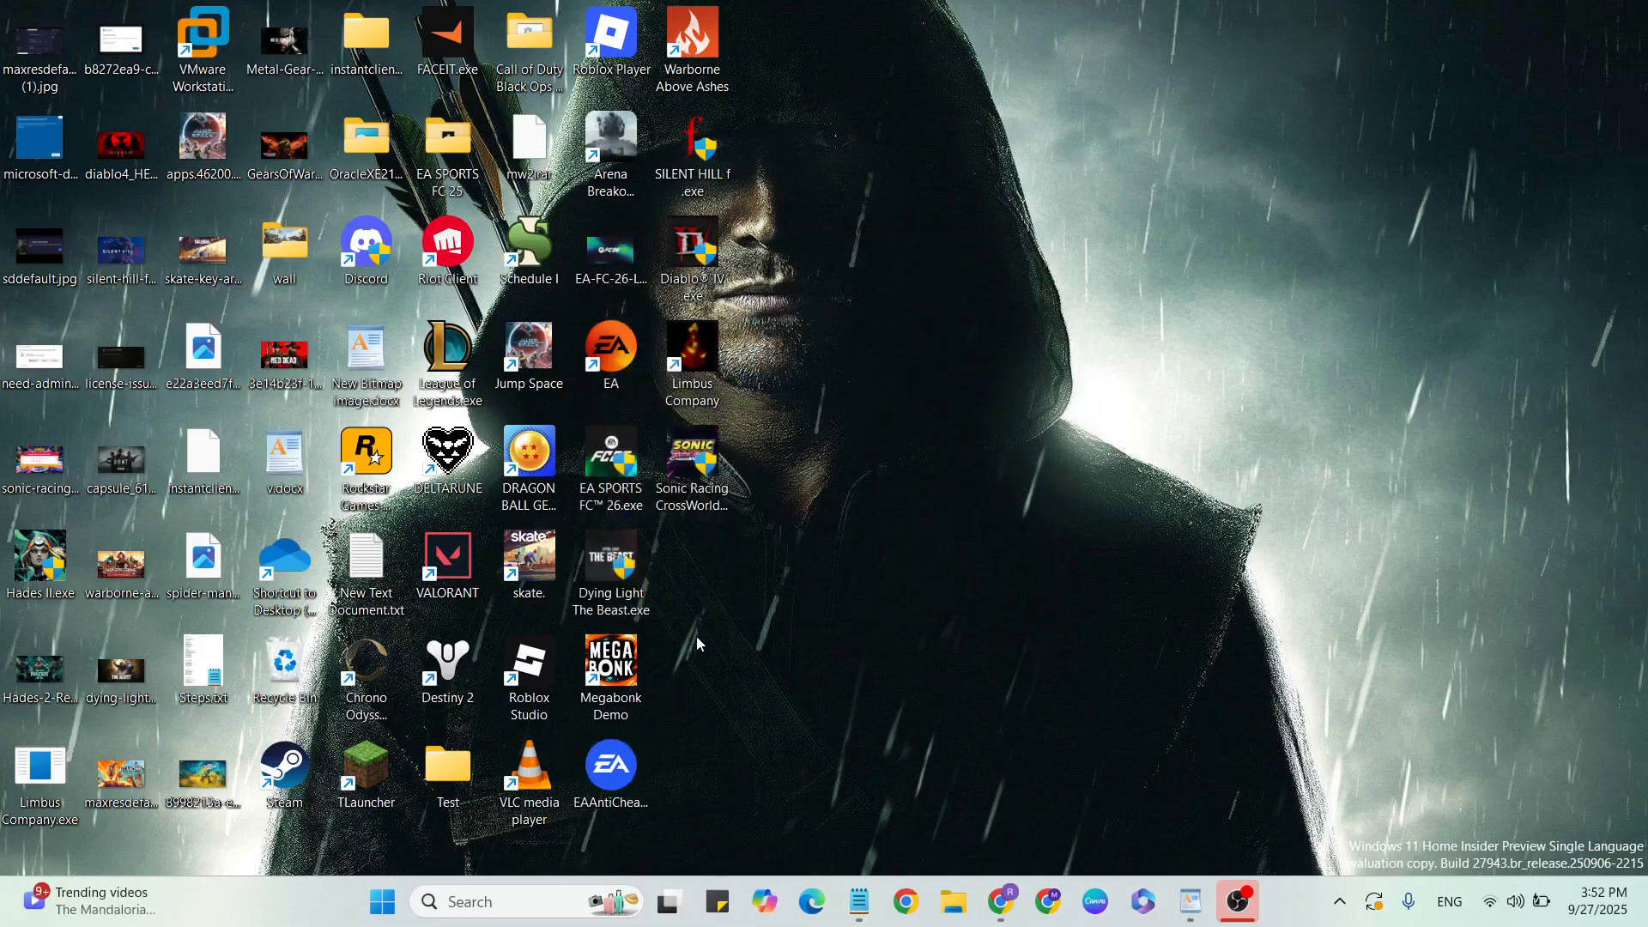
double_click(609, 764)
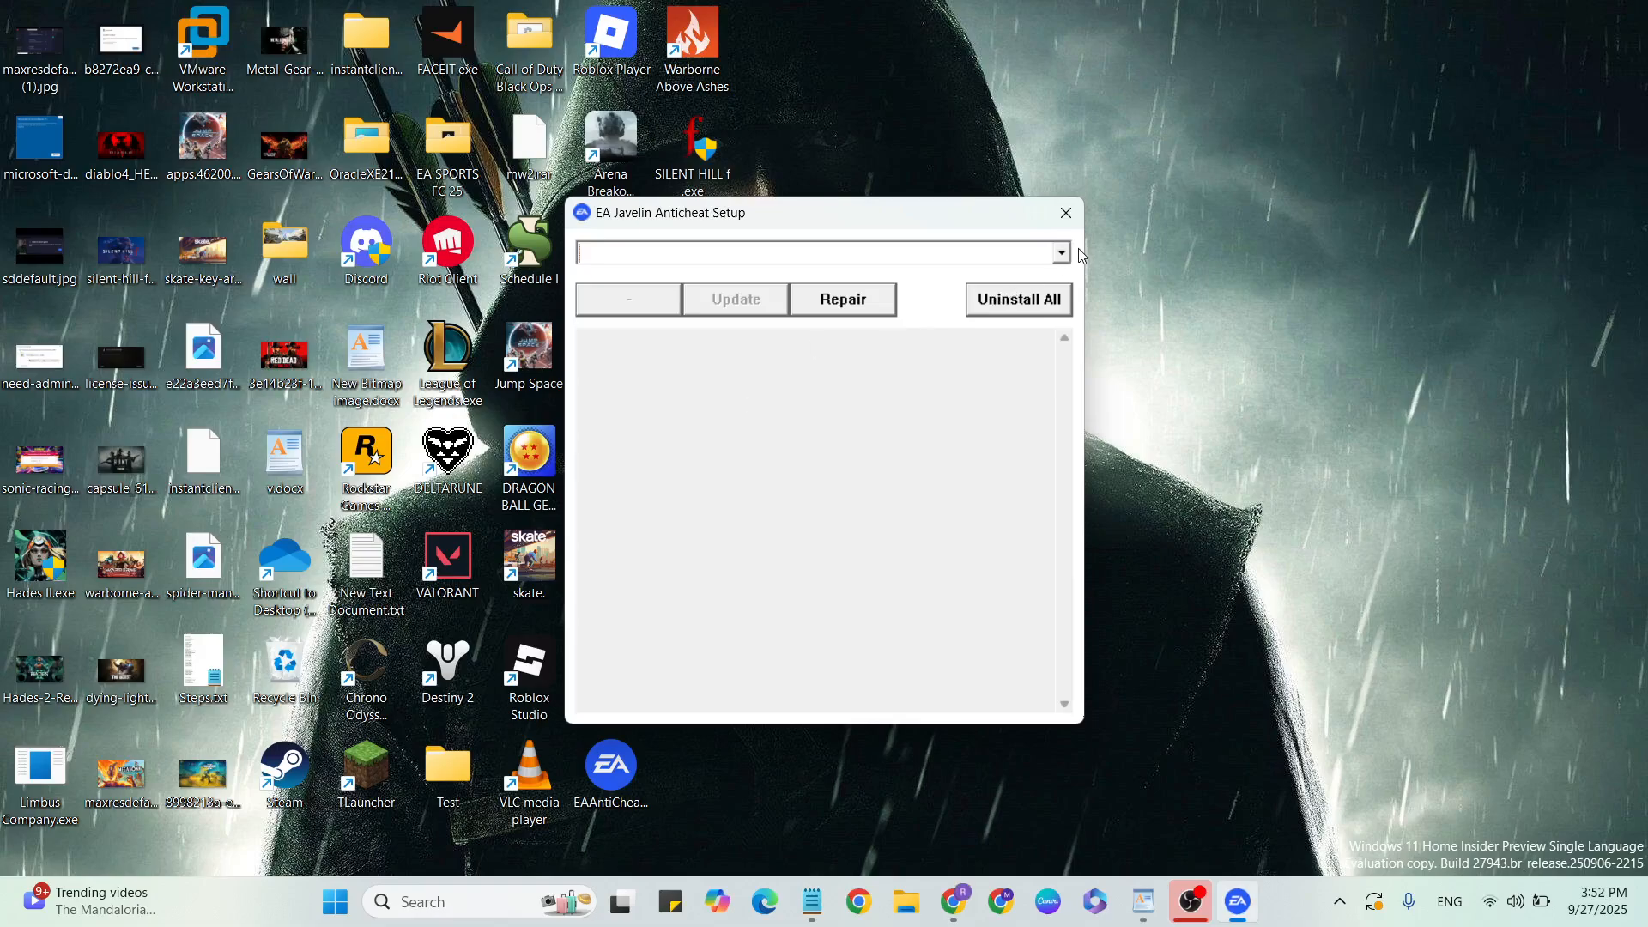
- Select '(Installed) FC 26' in the game dropdown and close the anticheat setup
click(1061, 252)
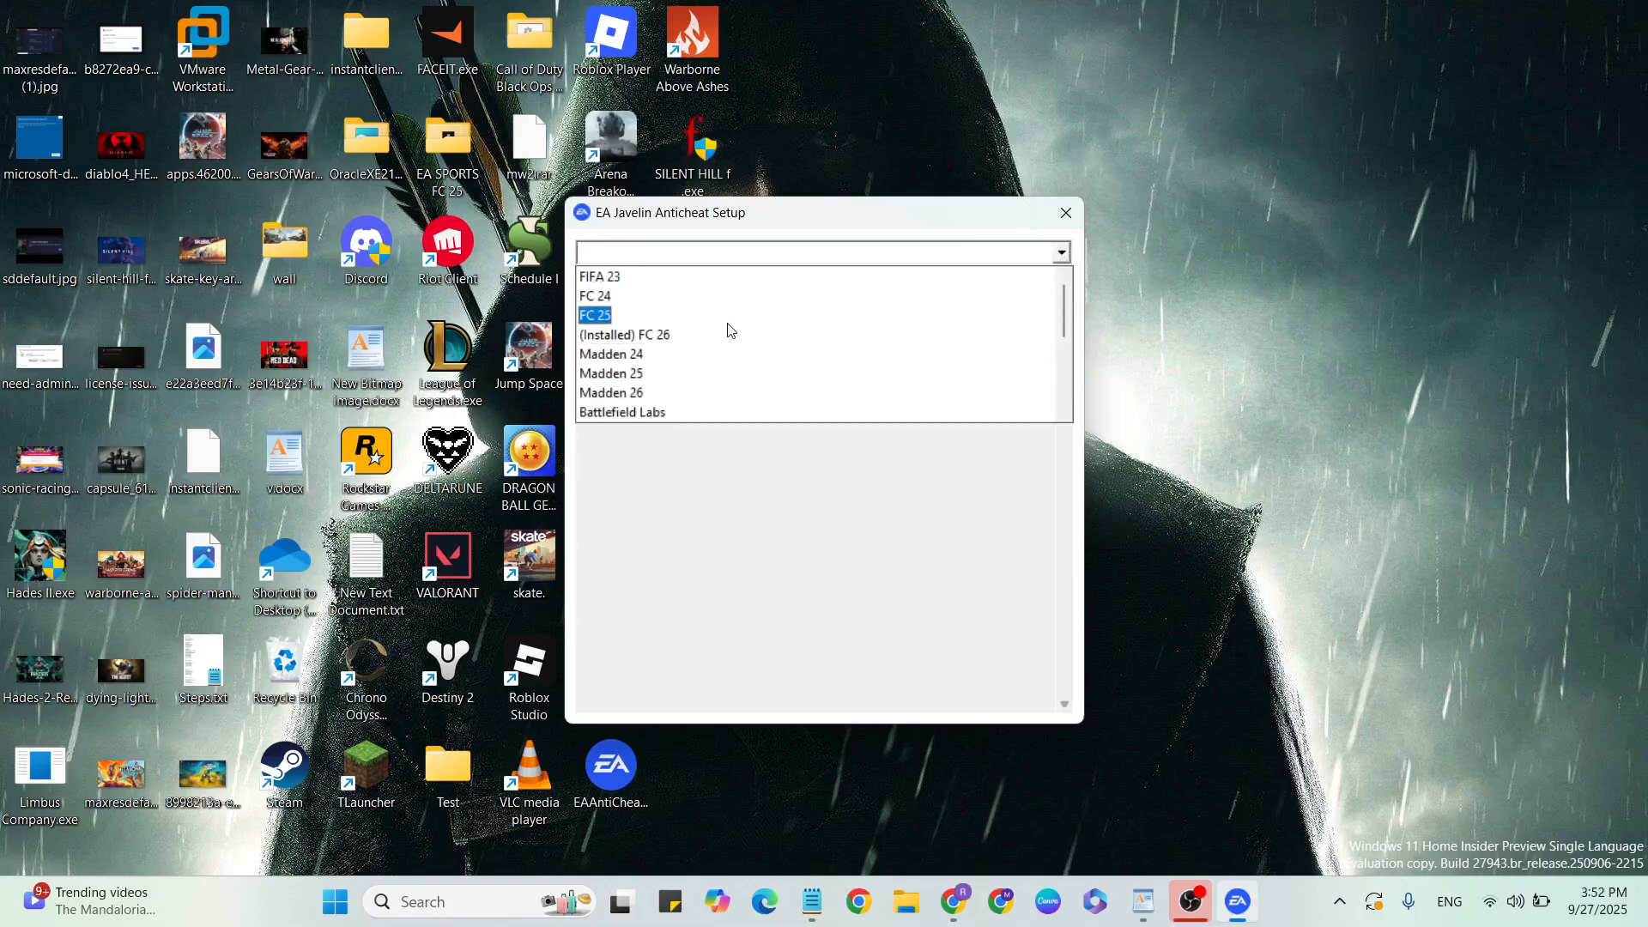
click(623, 334)
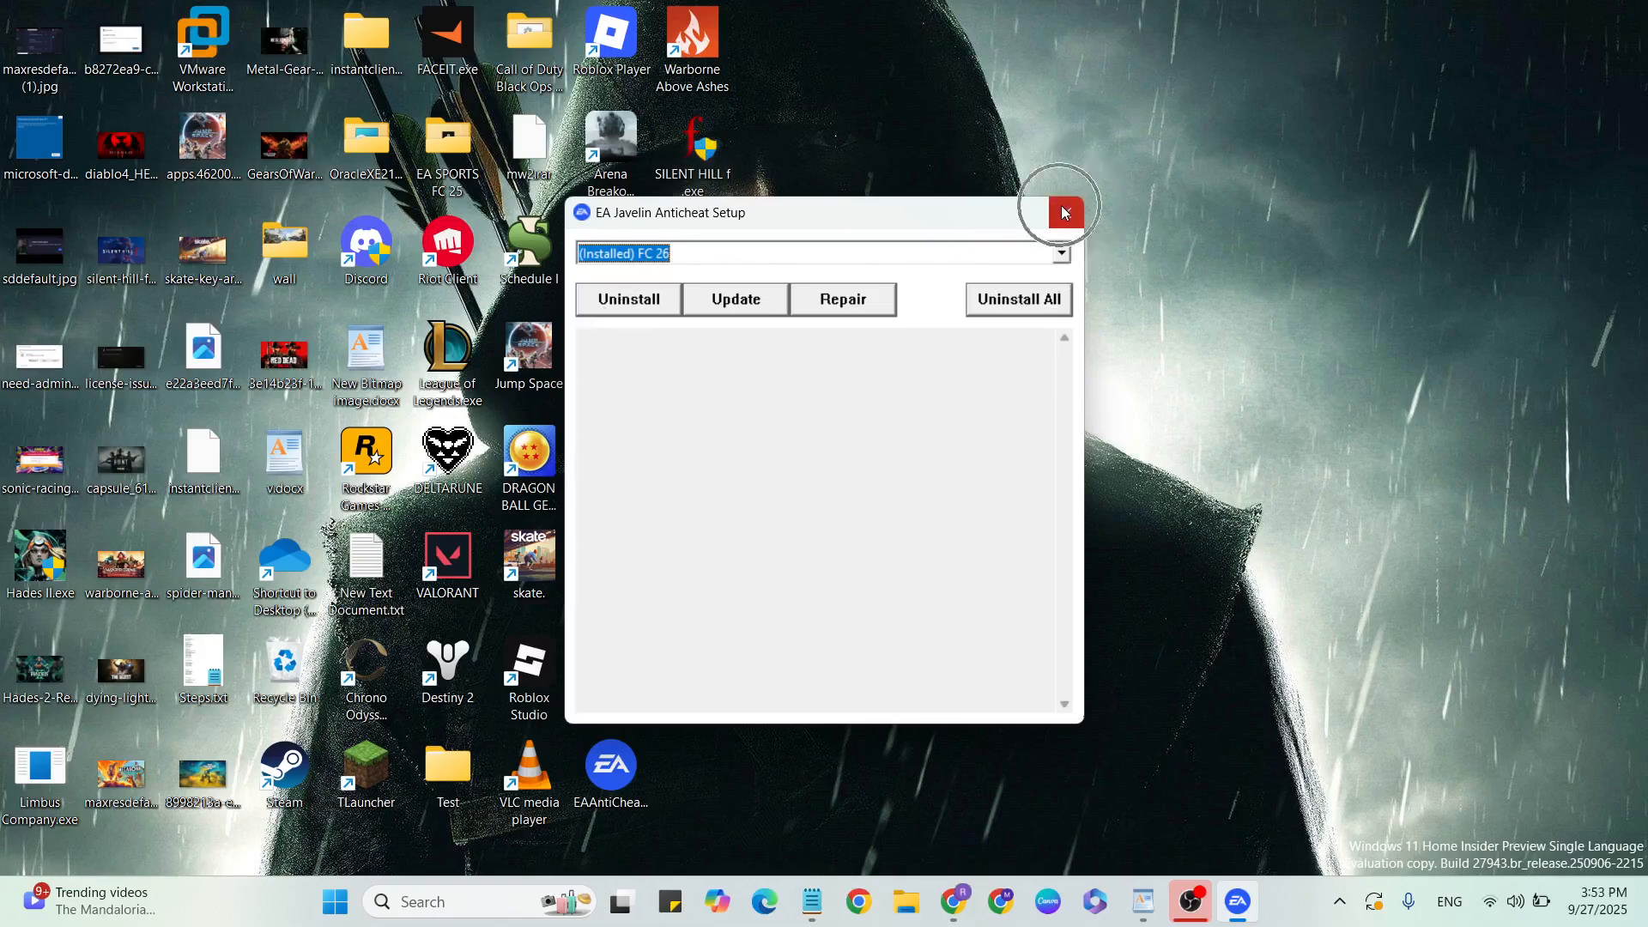
click(1061, 212)
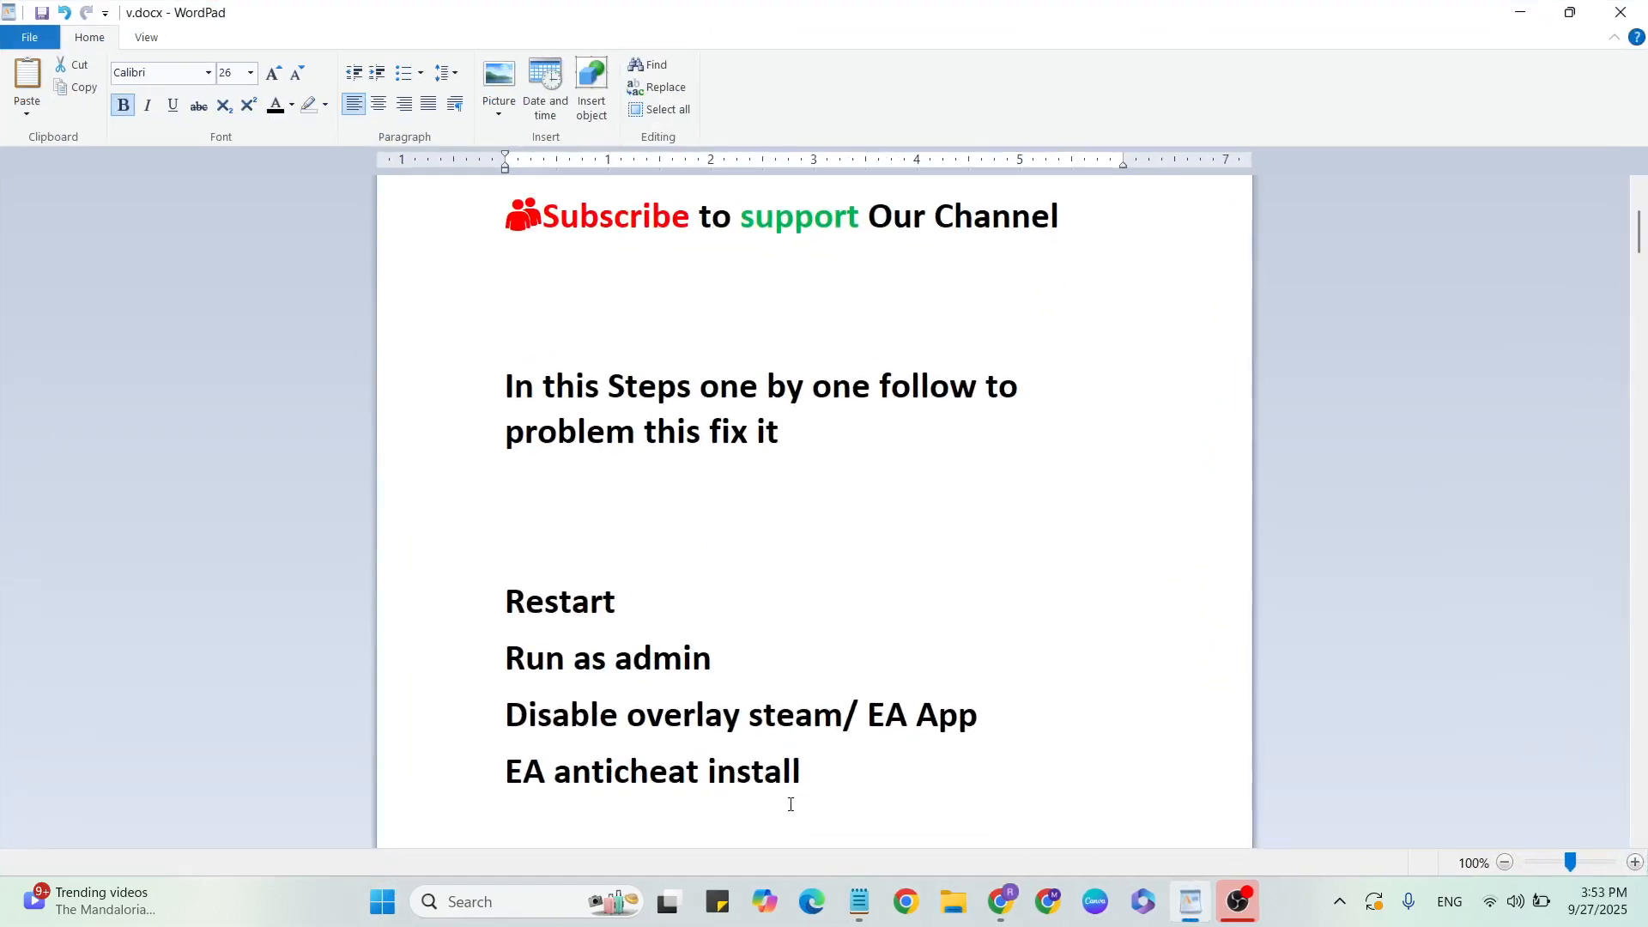
scroll(down, 3)
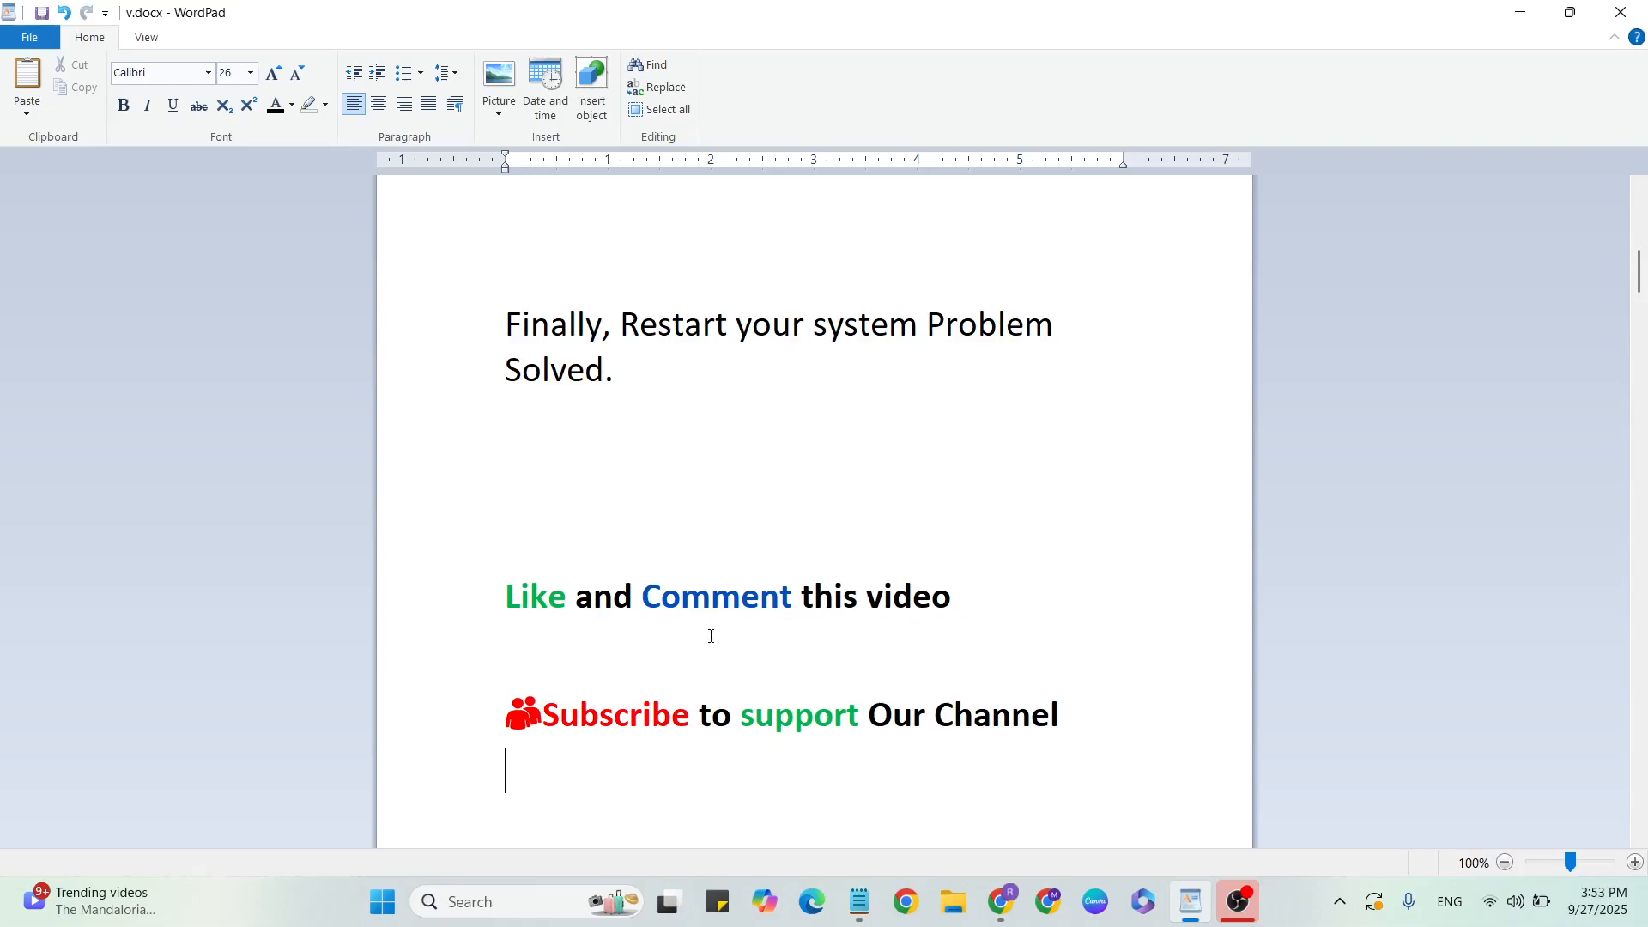
mouse_move(824, 670)
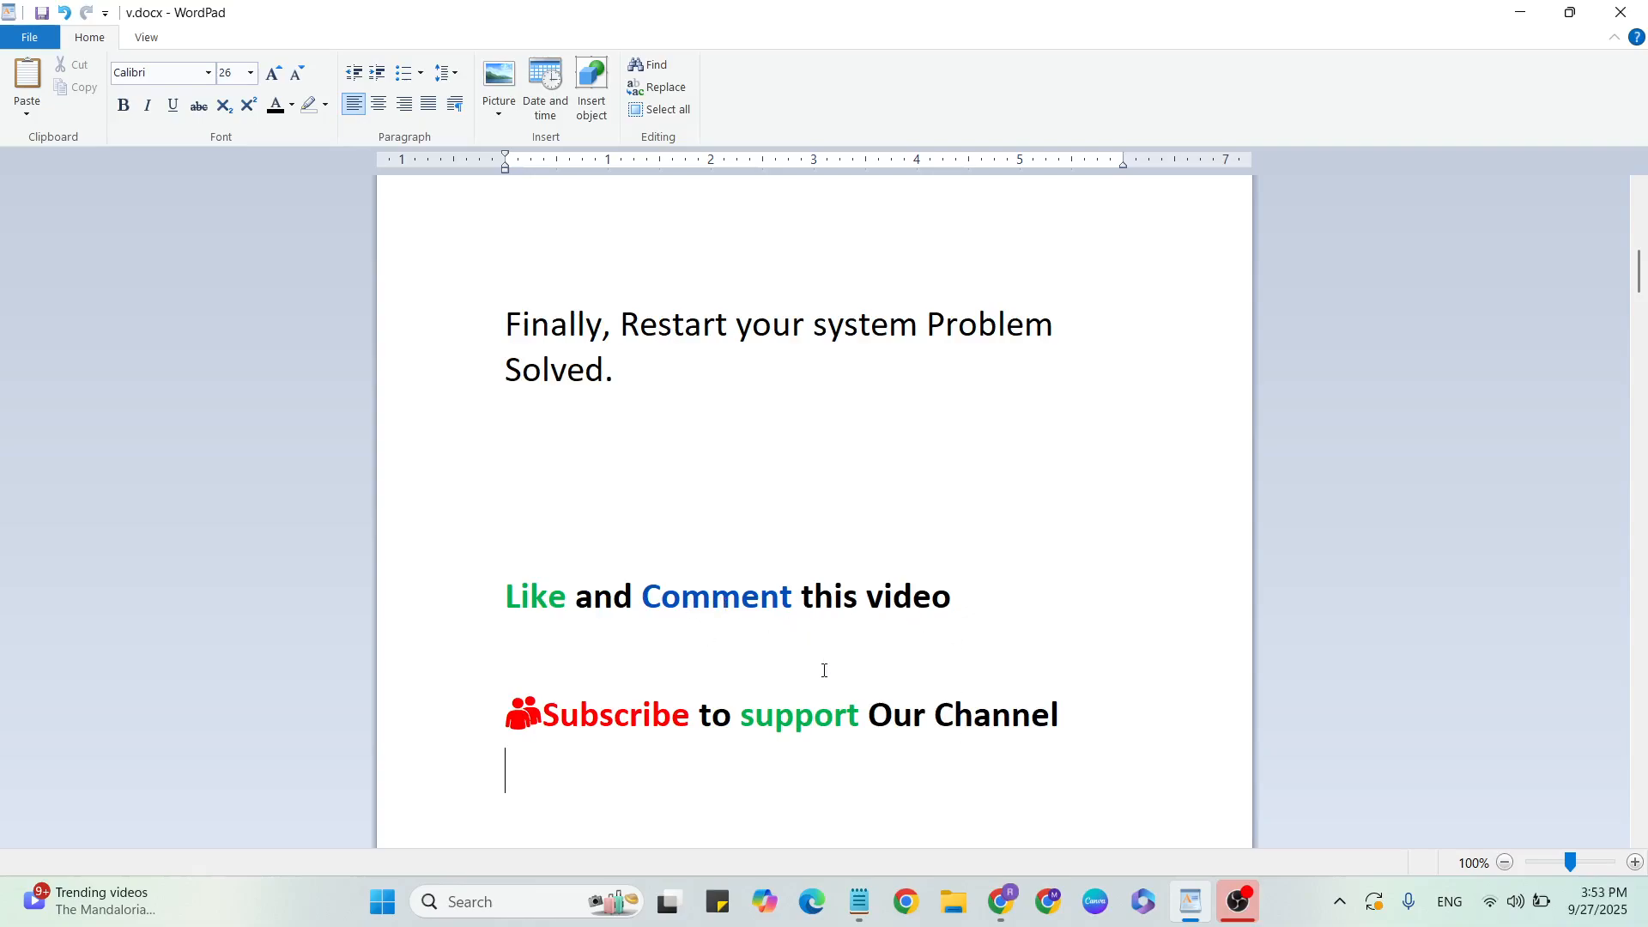